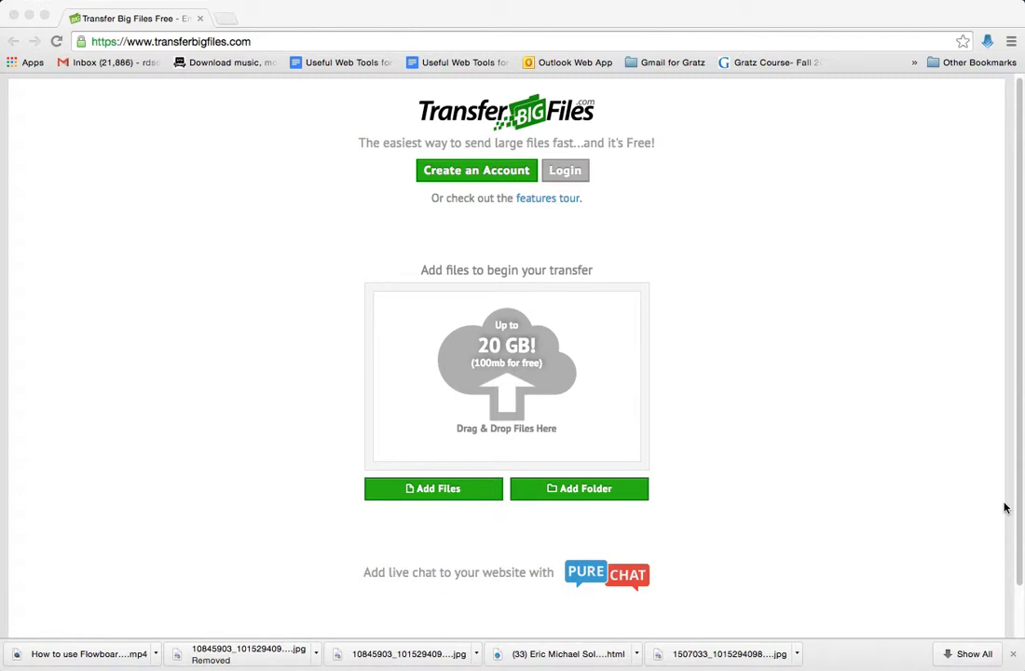
mouse_move(969, 449)
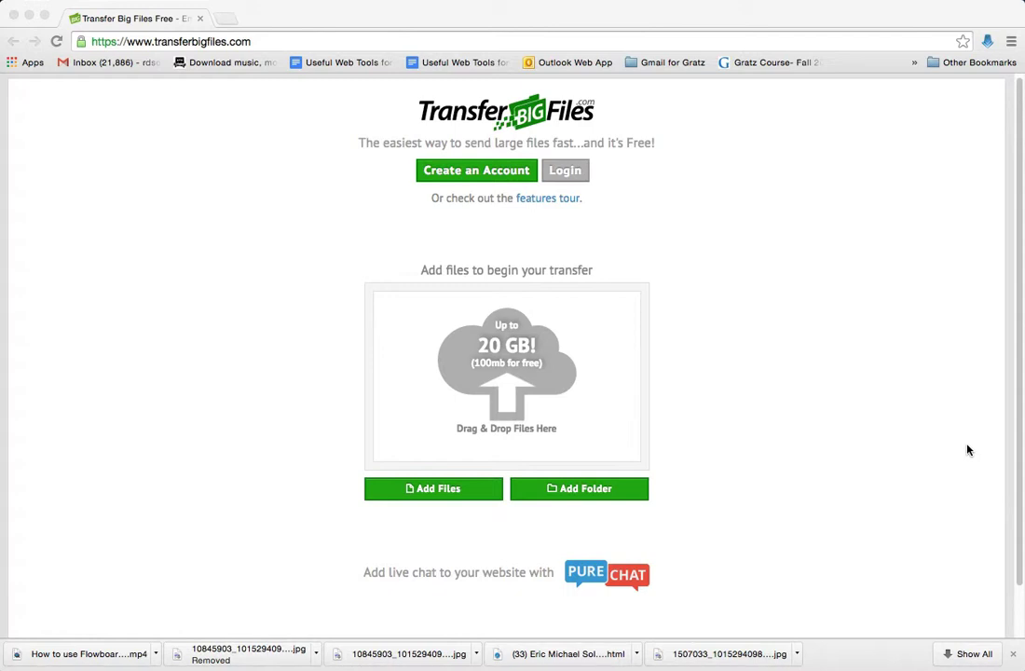
mouse_move(485, 171)
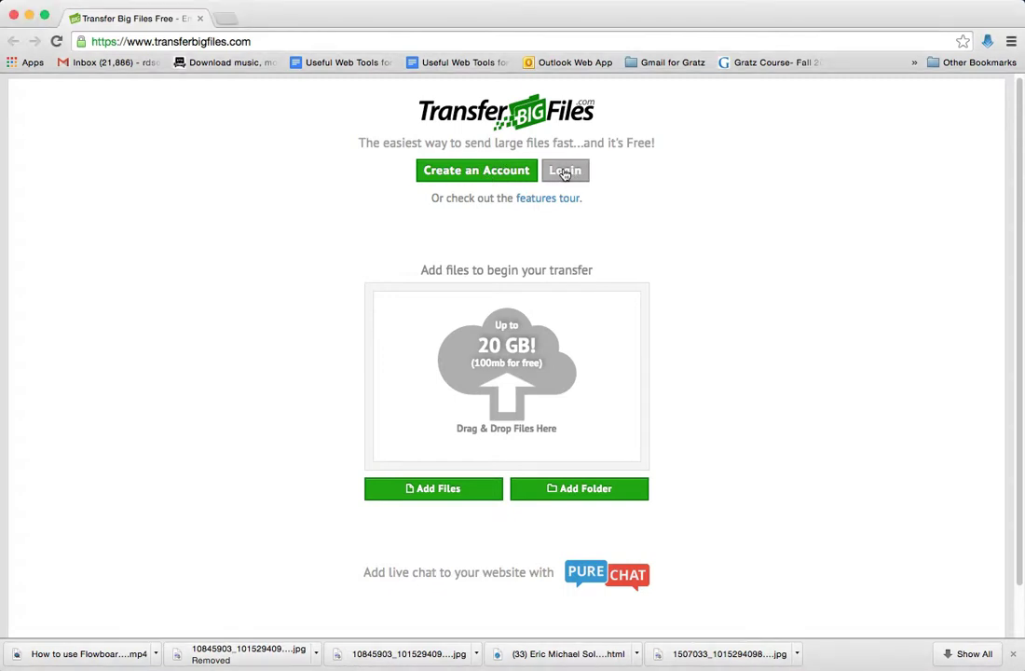
- Log in with the saved account email and password
click(565, 170)
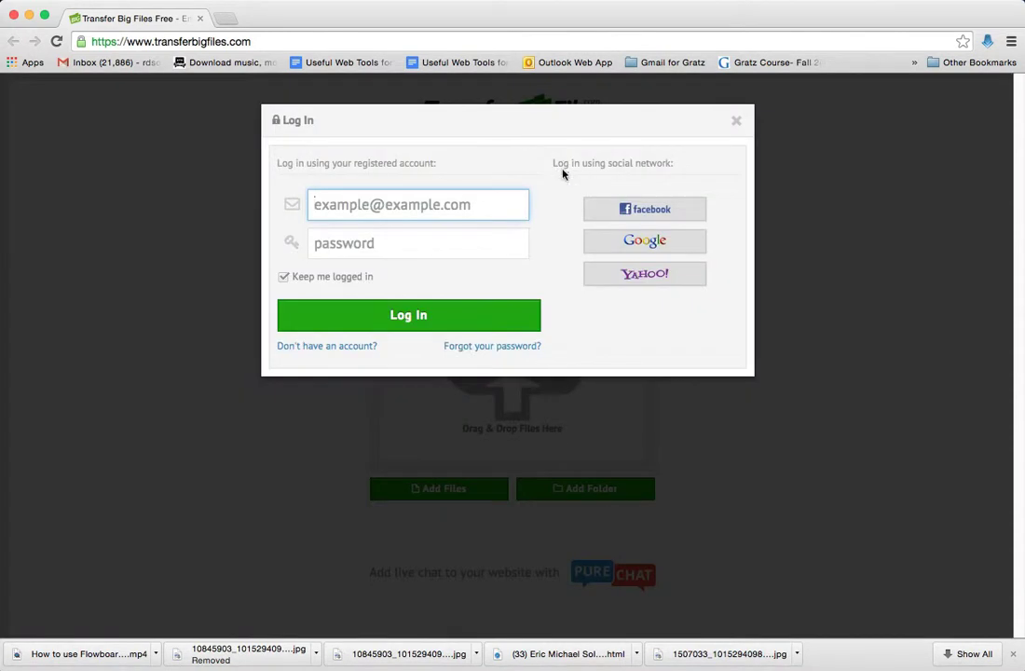
click(417, 204)
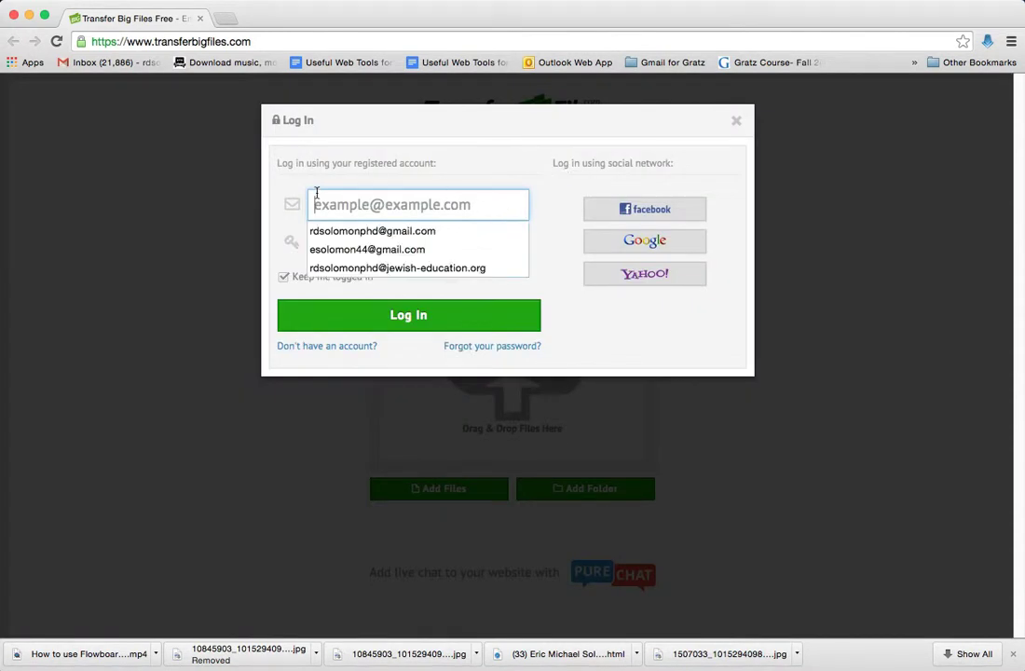
click(373, 231)
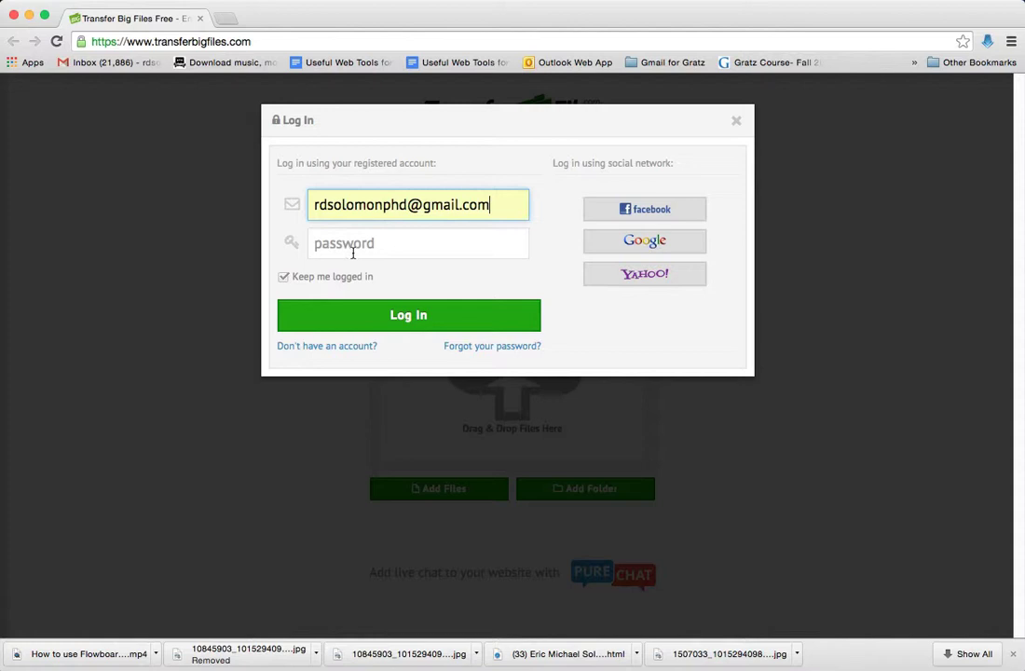
text(S)
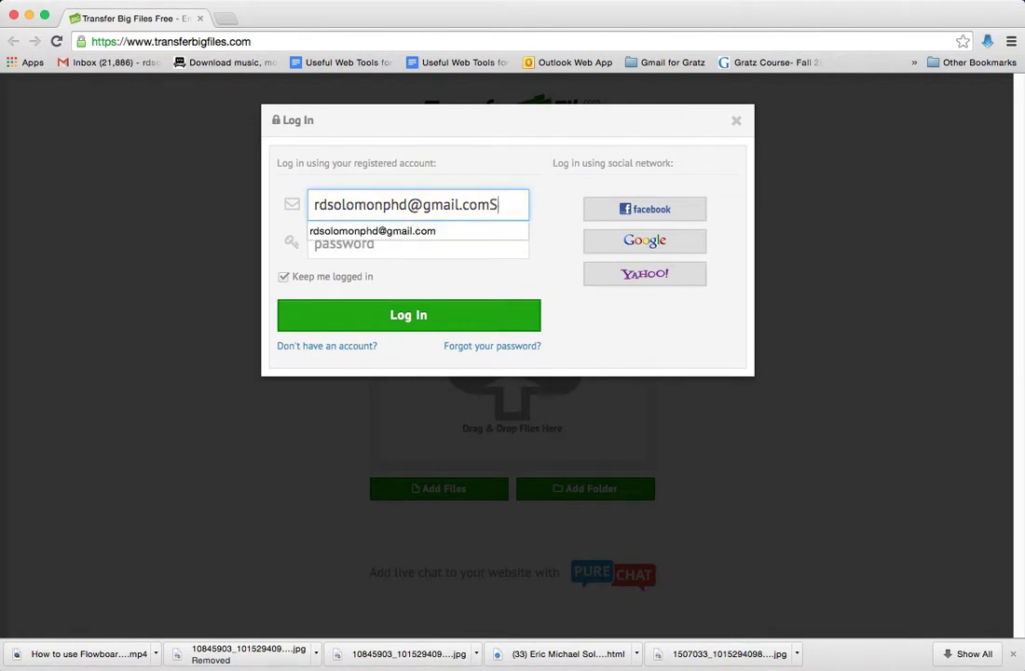
click(373, 231)
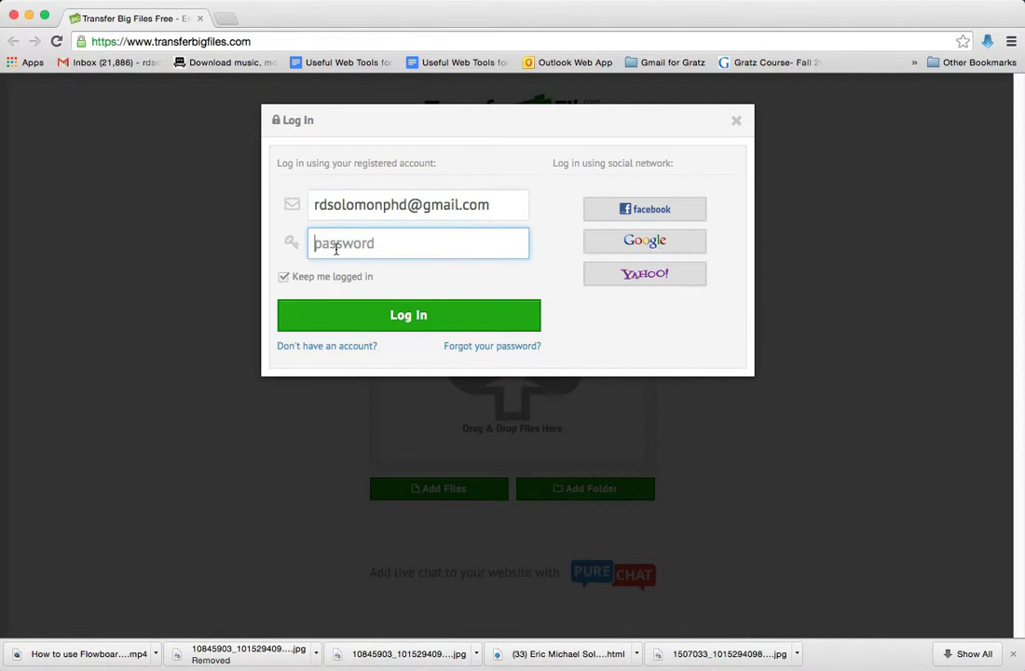
text(password)
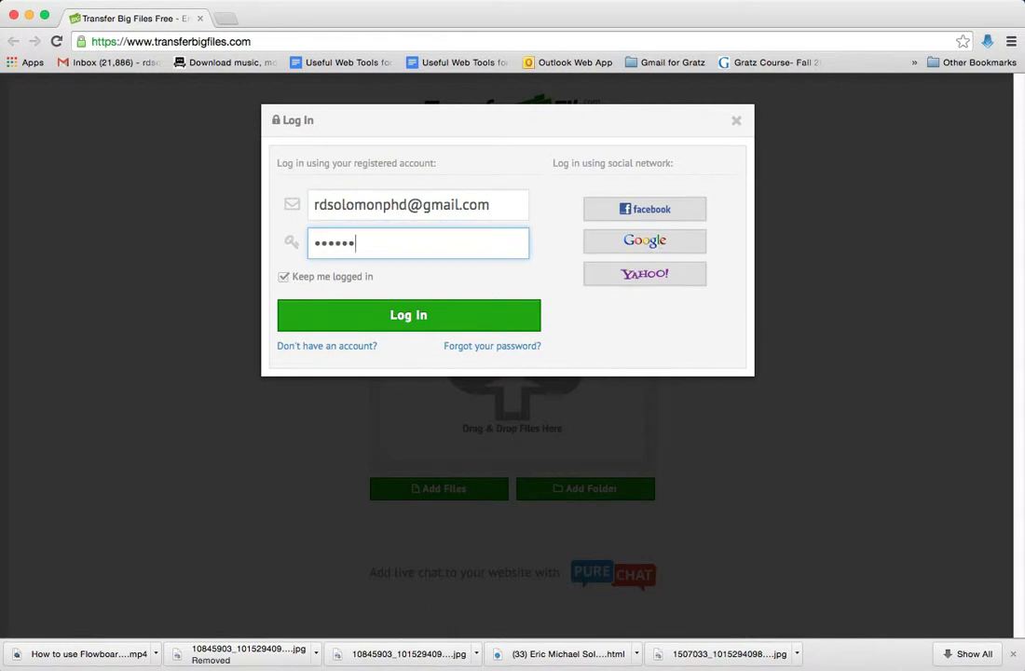
text(•••)
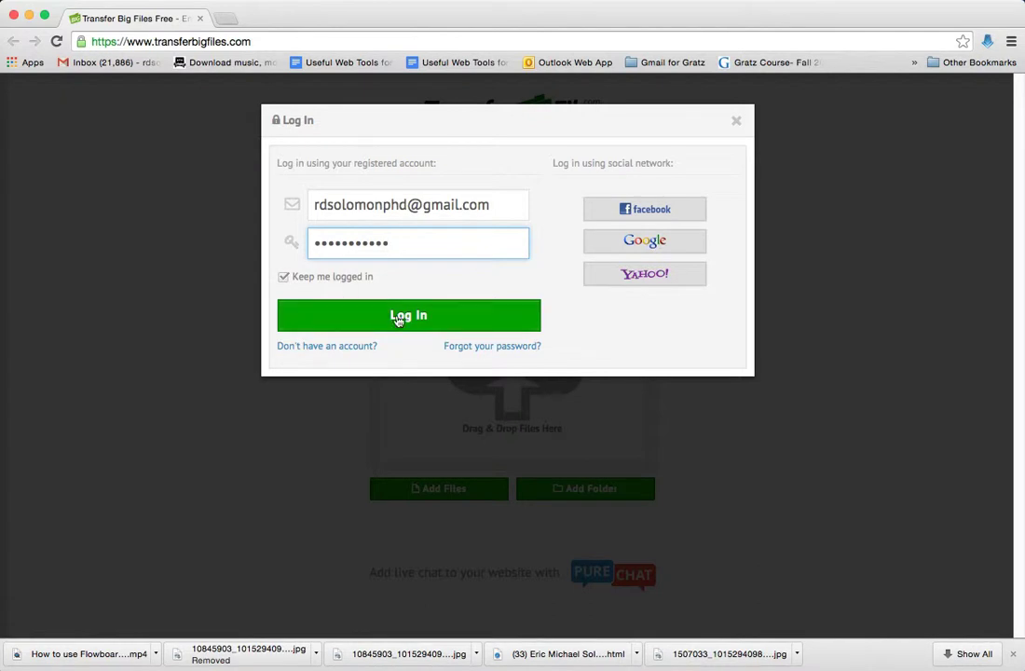
click(408, 315)
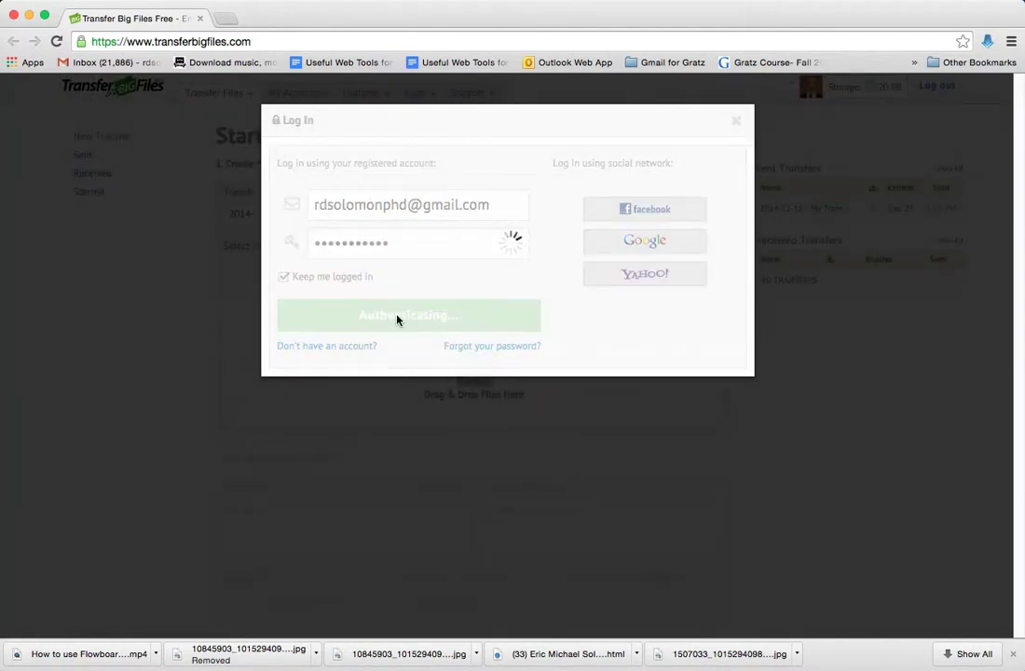
- After authentication, begin adding files on the 'Start a new transfer' page
click(408, 313)
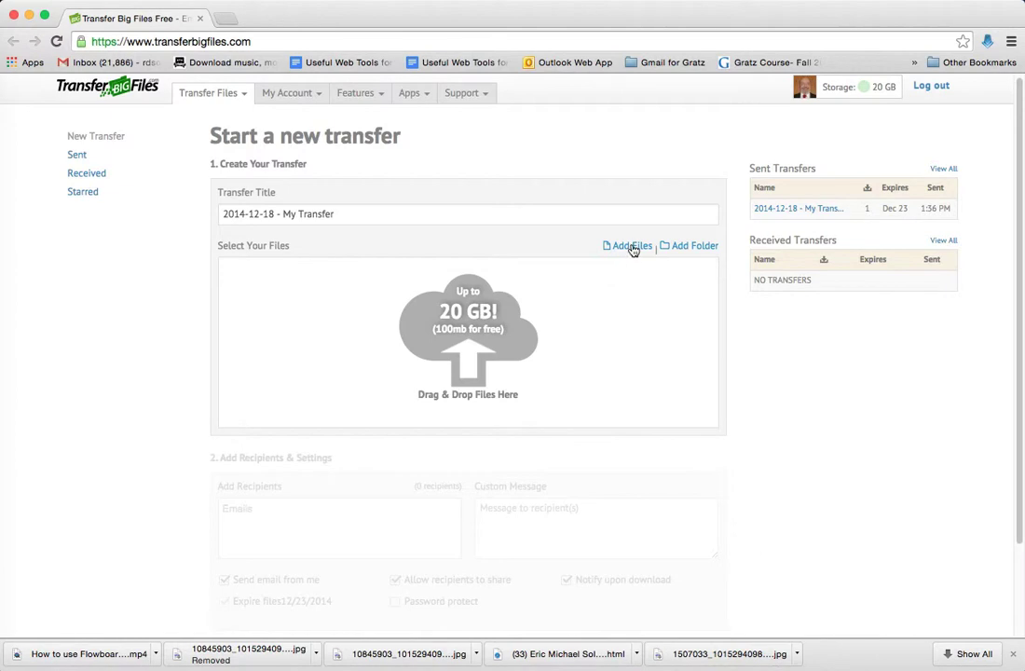
click(630, 246)
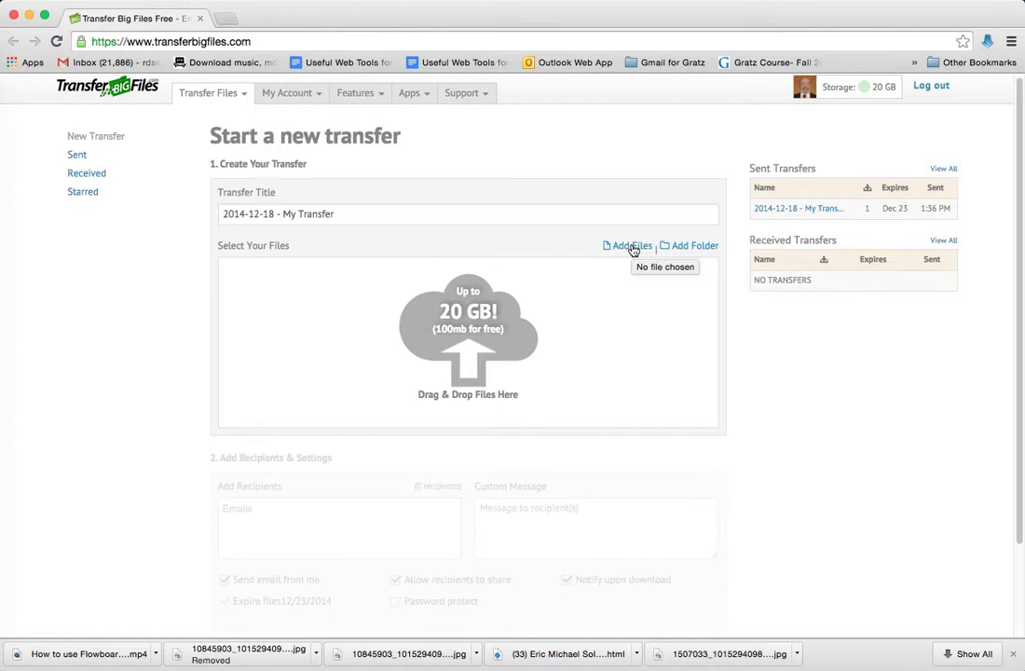
mouse_move(876, 123)
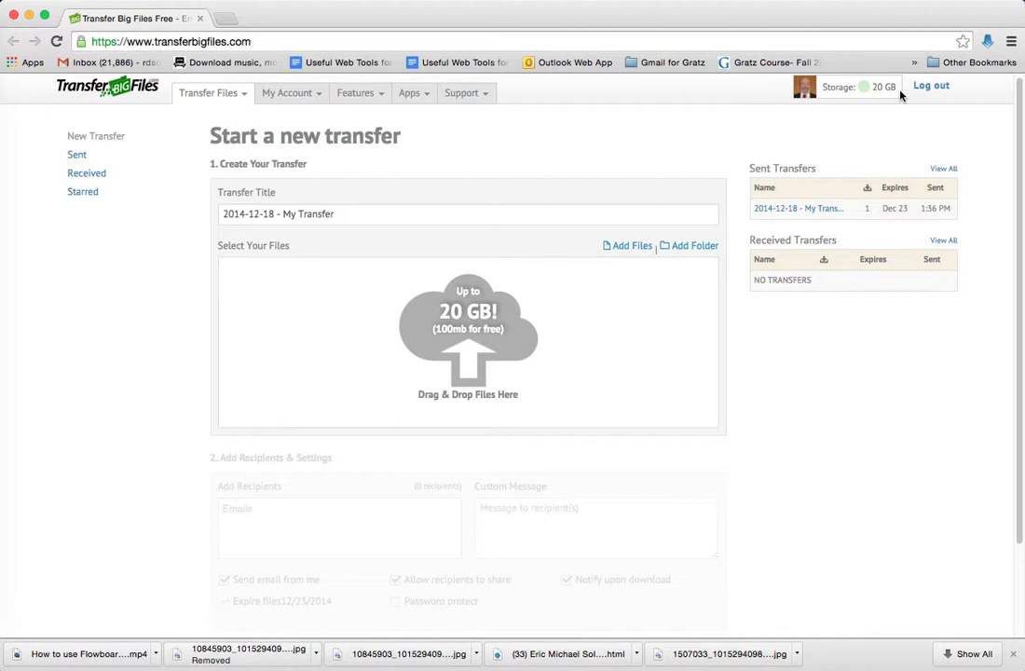
mouse_move(699, 155)
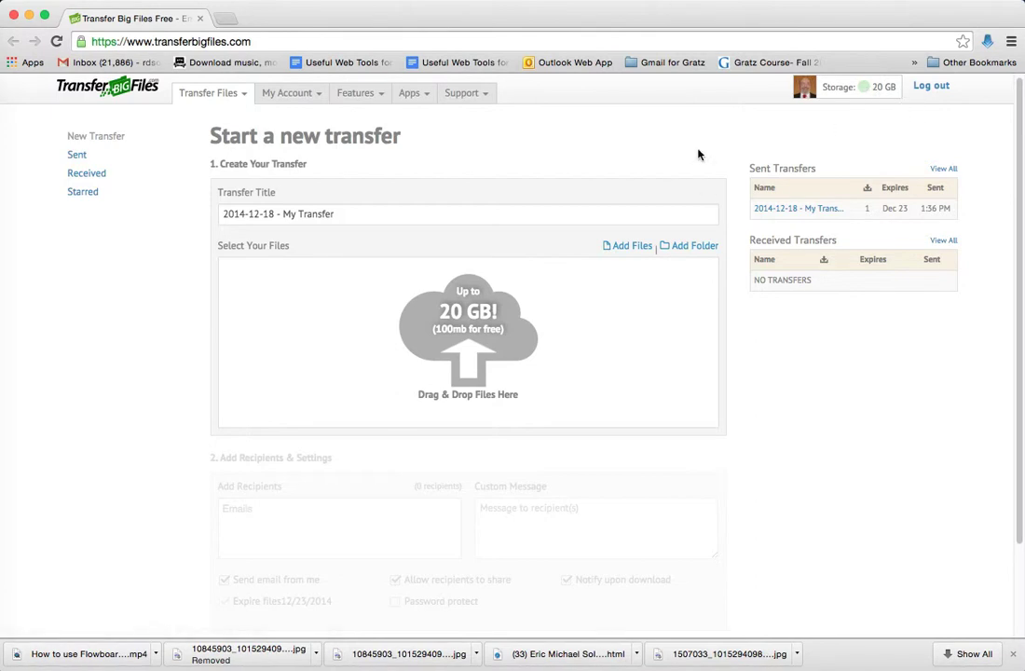
mouse_move(624, 250)
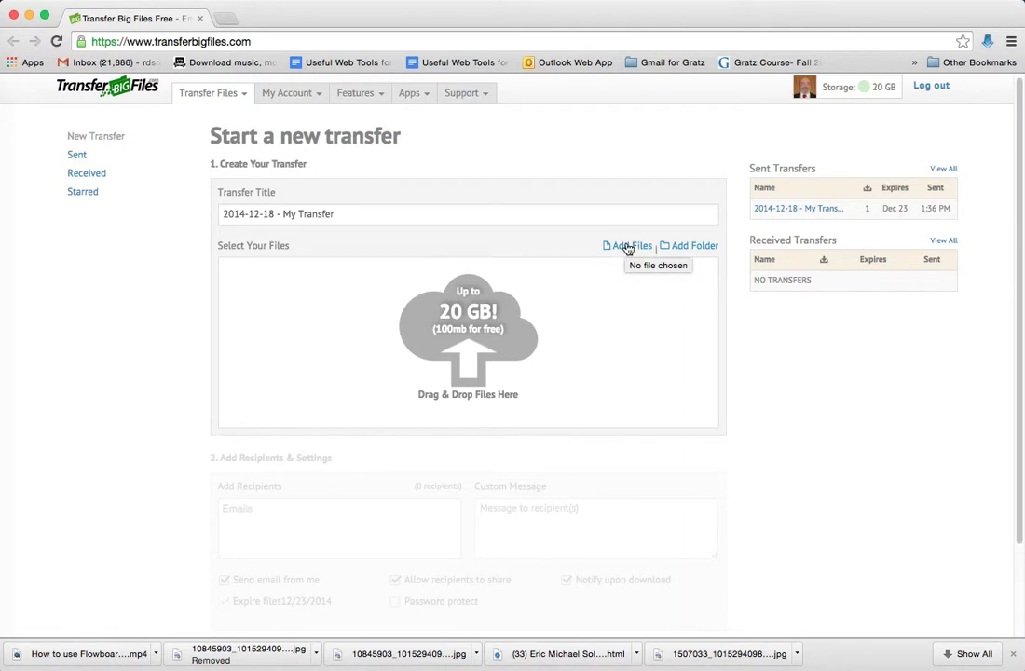
mouse_move(628, 246)
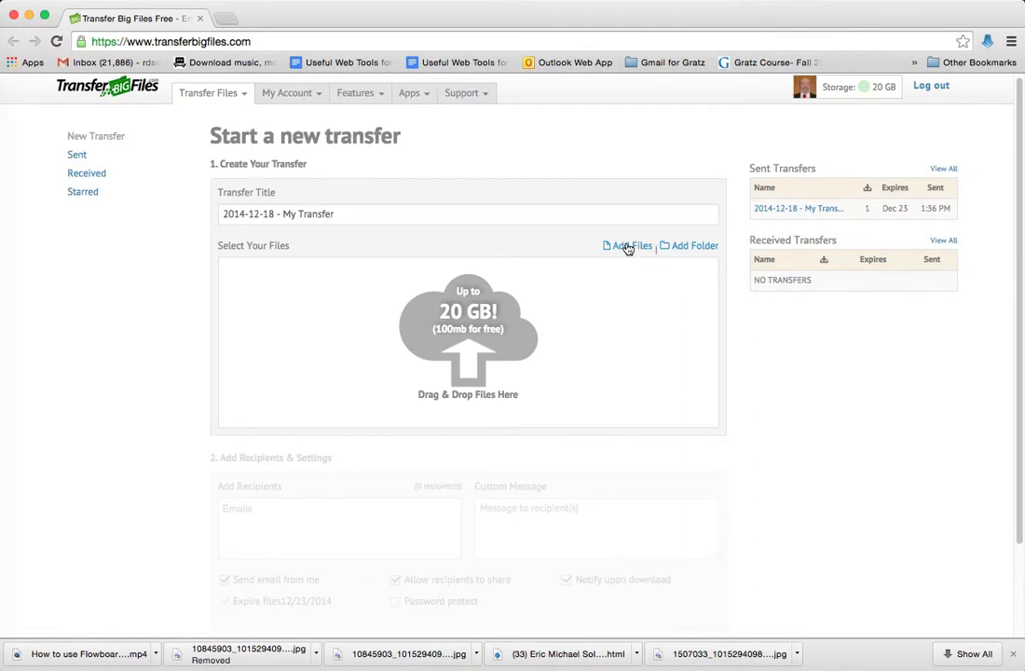
- Bring up the file chooser listing Desktop files to pick the video
click(630, 246)
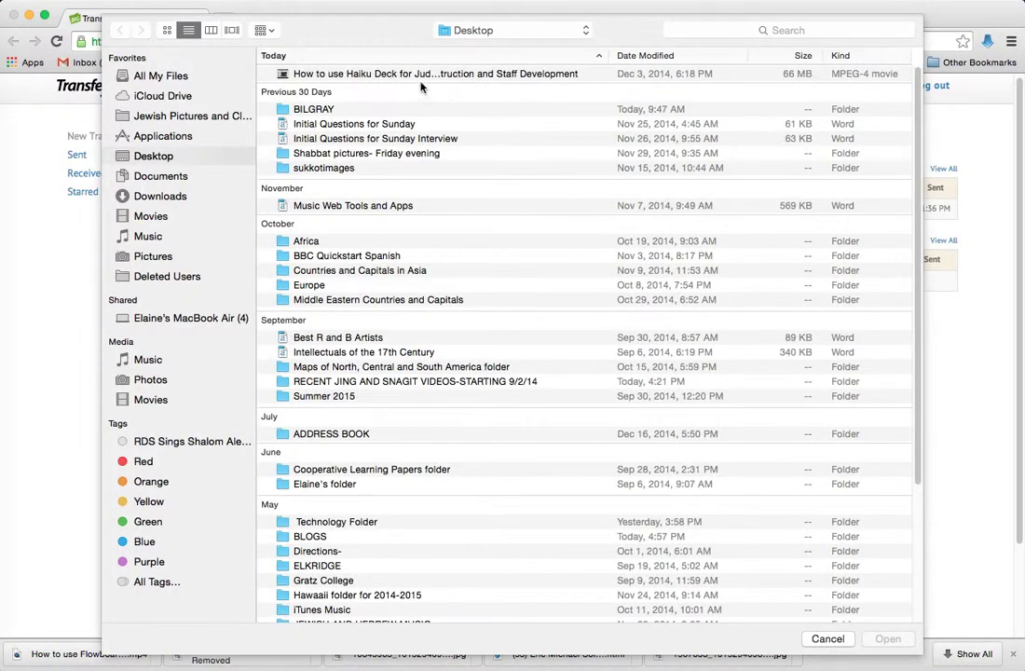
mouse_move(382, 82)
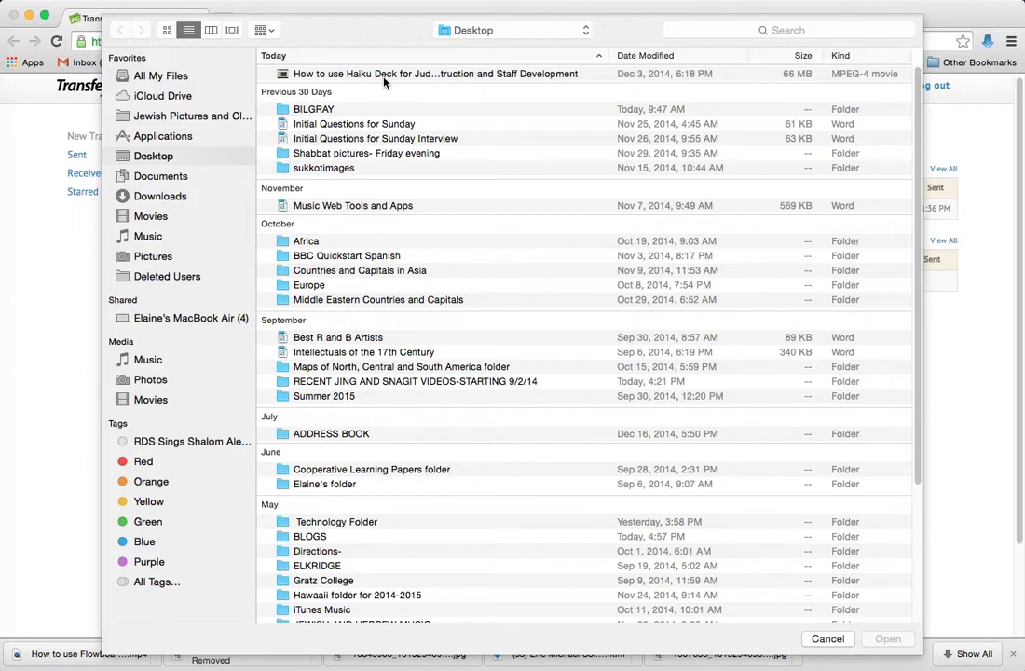
mouse_move(523, 82)
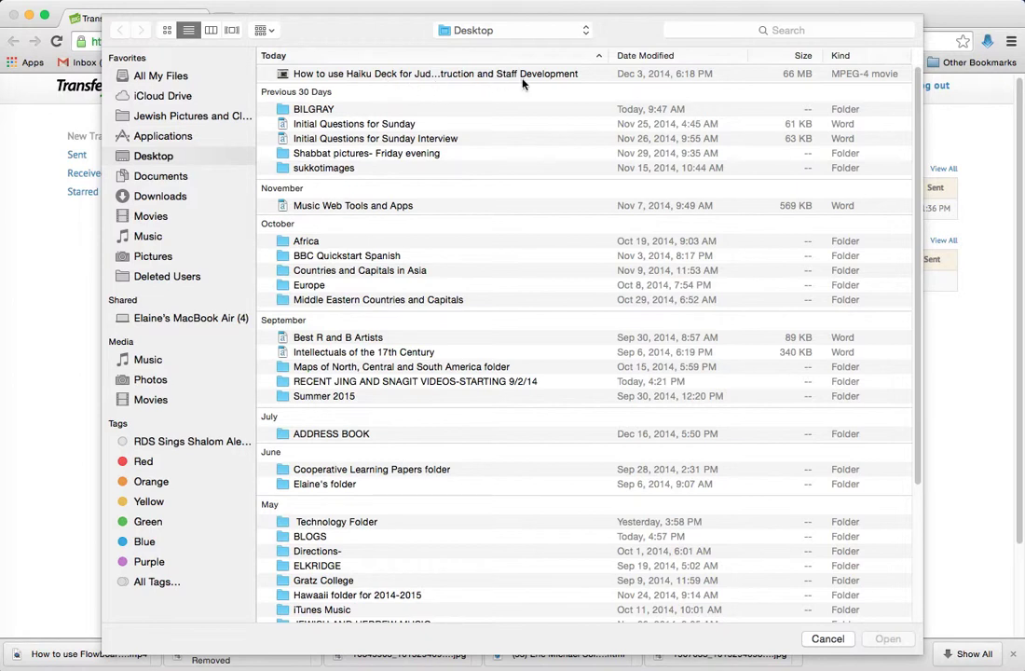
mouse_move(795, 82)
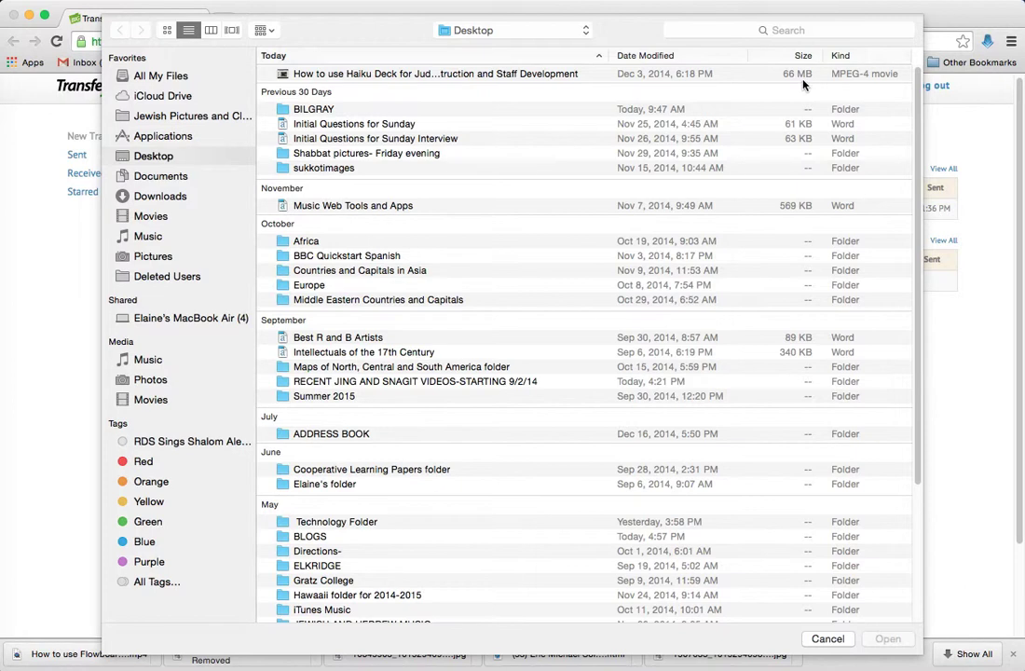
mouse_move(850, 86)
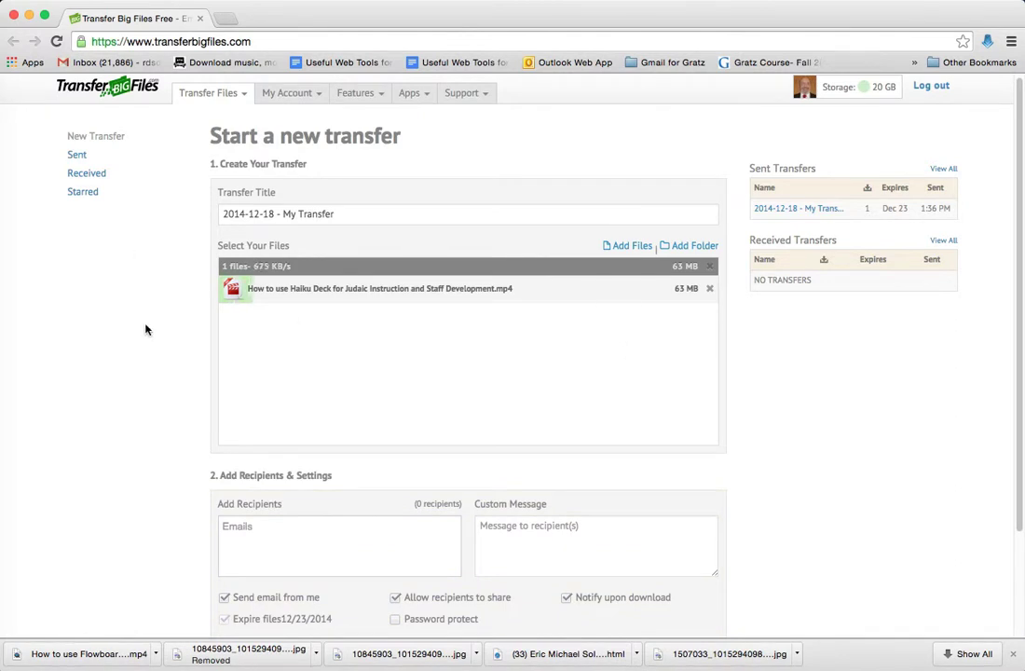
mouse_move(101, 294)
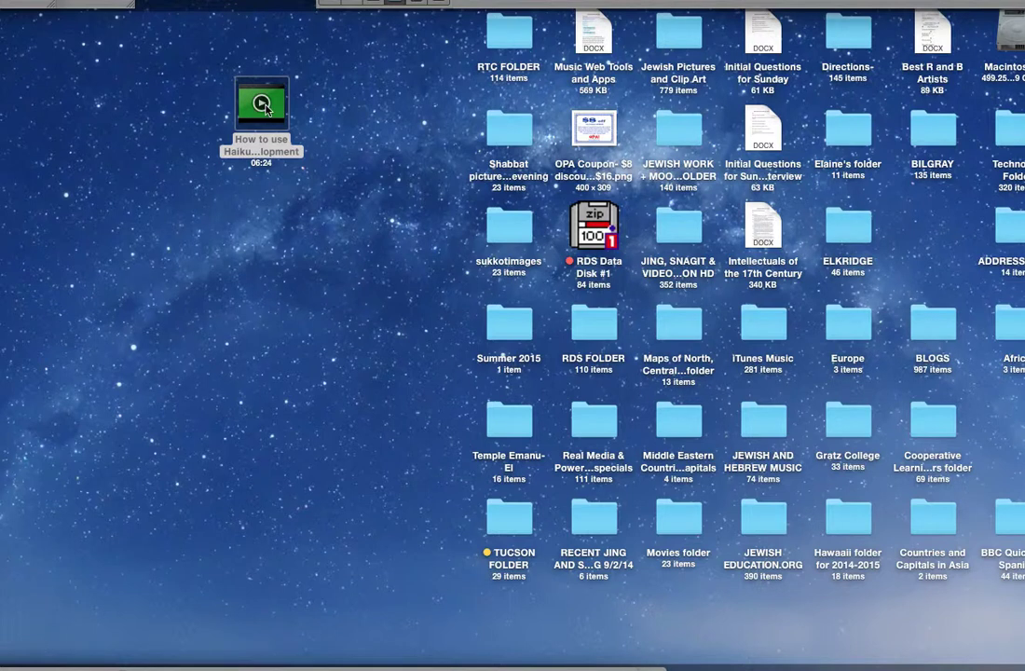
- Watch the Haiku Deck video in QuickTime, close it, and return to the uploading transfer in Chrome
double_click(261, 103)
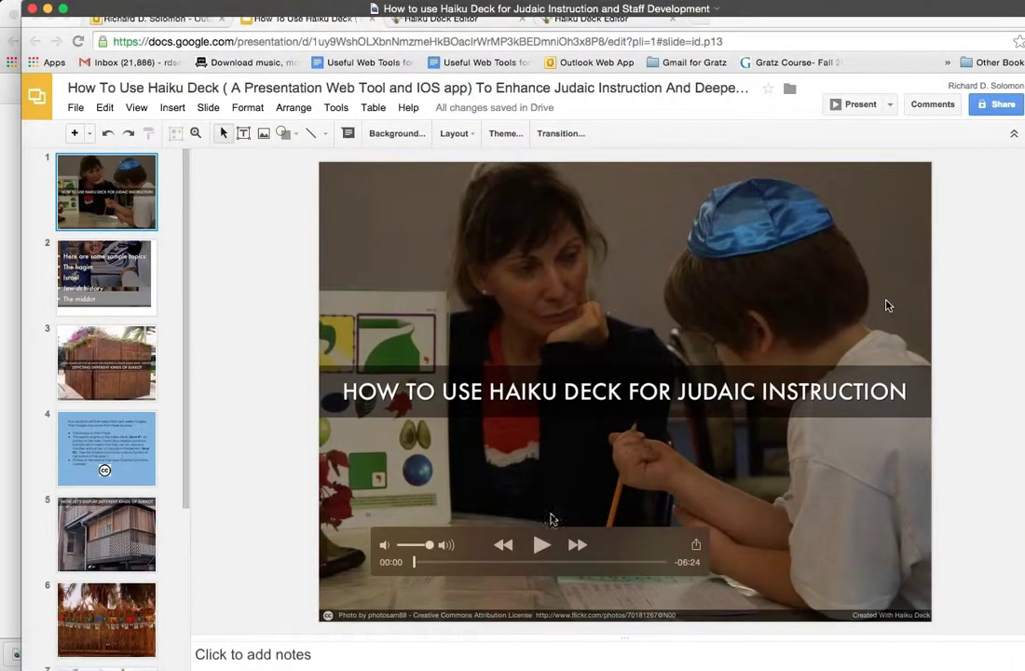
click(540, 544)
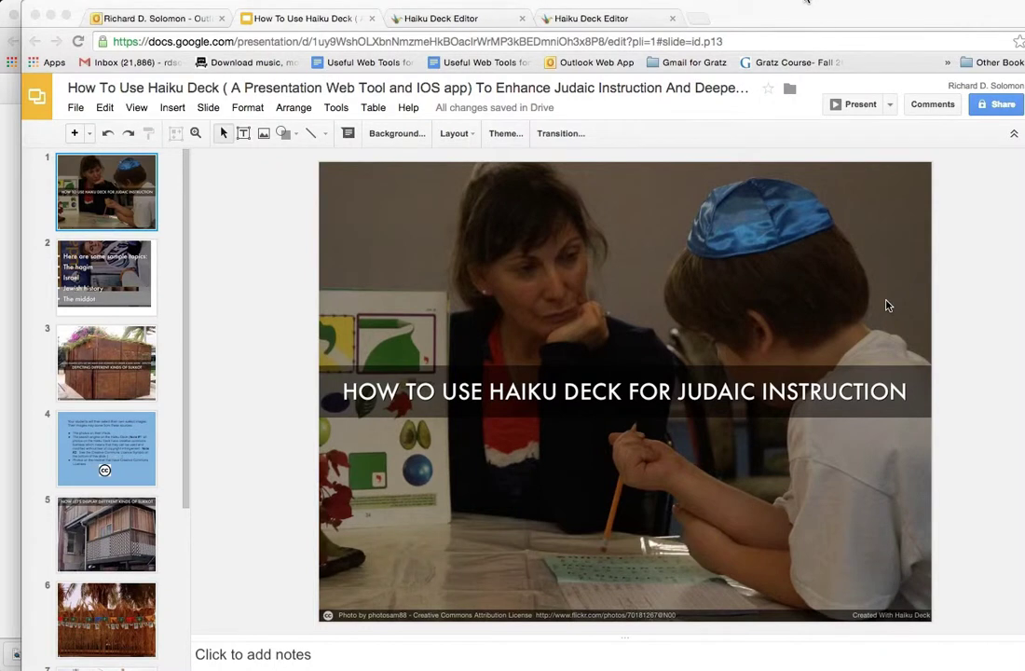
click(1006, 5)
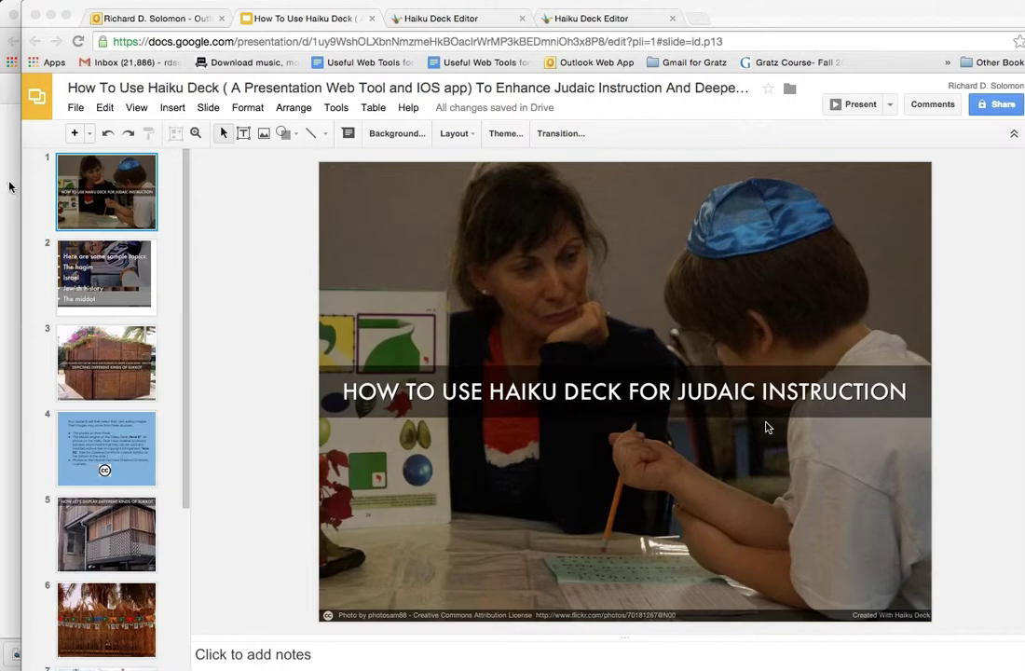
click(130, 19)
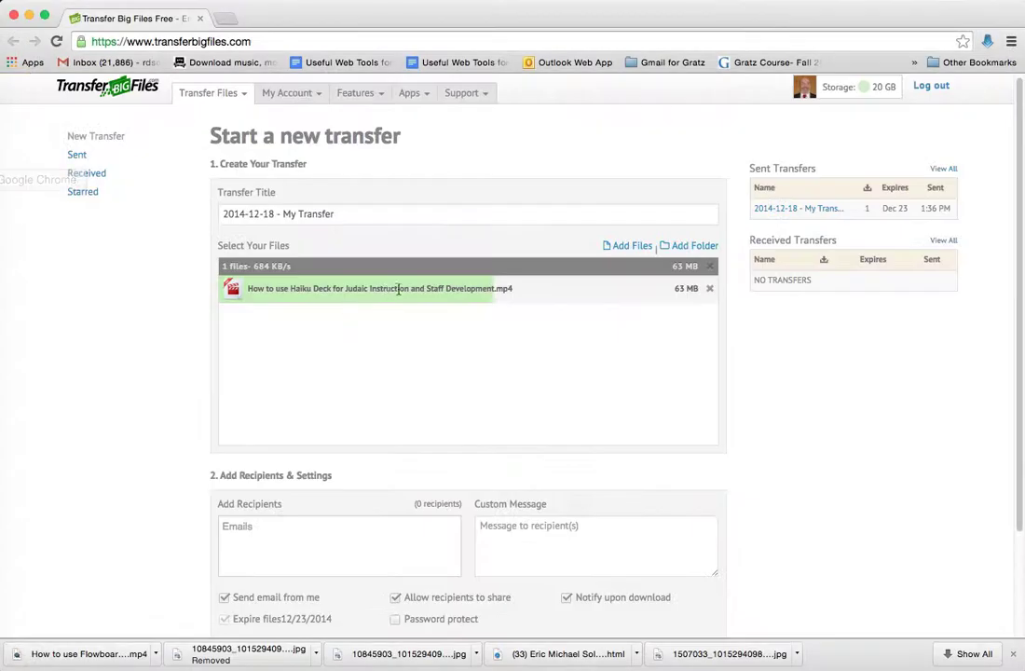
mouse_move(561, 313)
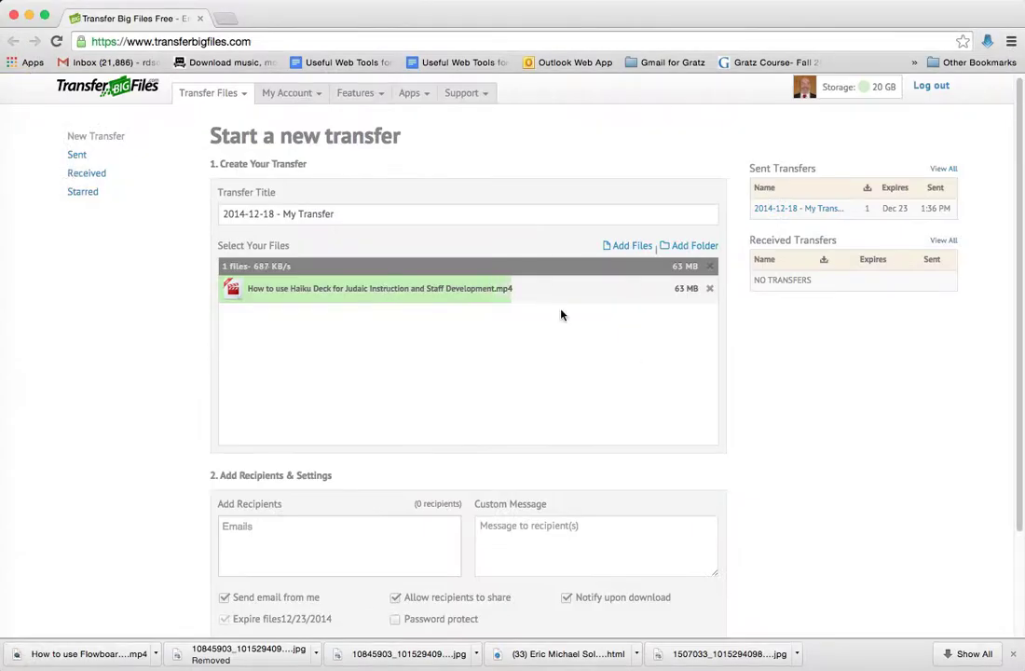
mouse_move(457, 321)
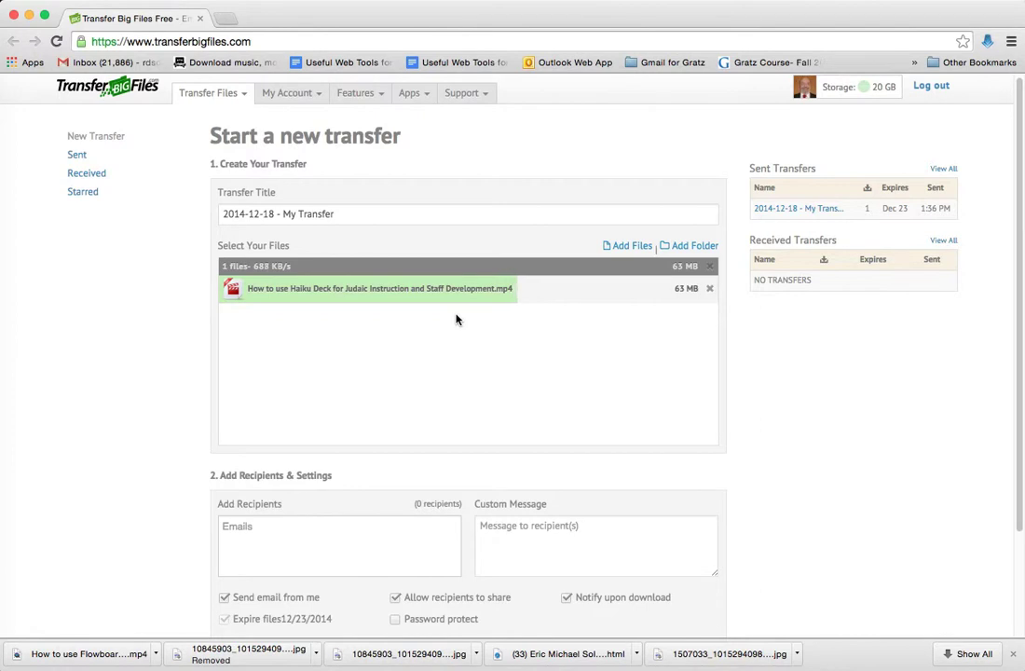
mouse_move(611, 324)
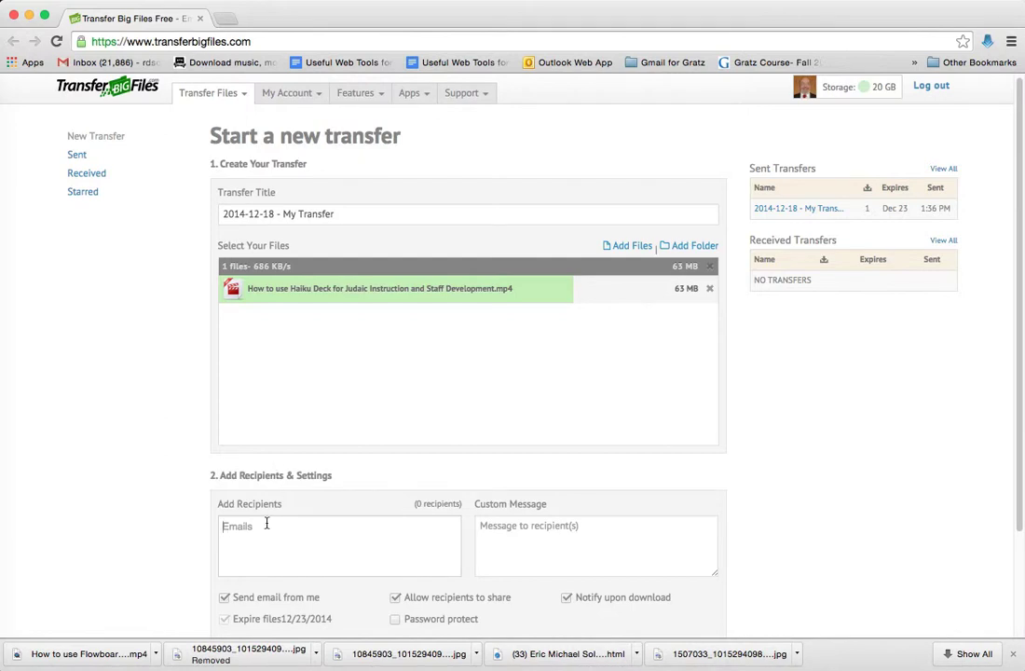
- Enter 'rdsol' and pick the suggested contact as recipient, moving on to the message box
text(rds)
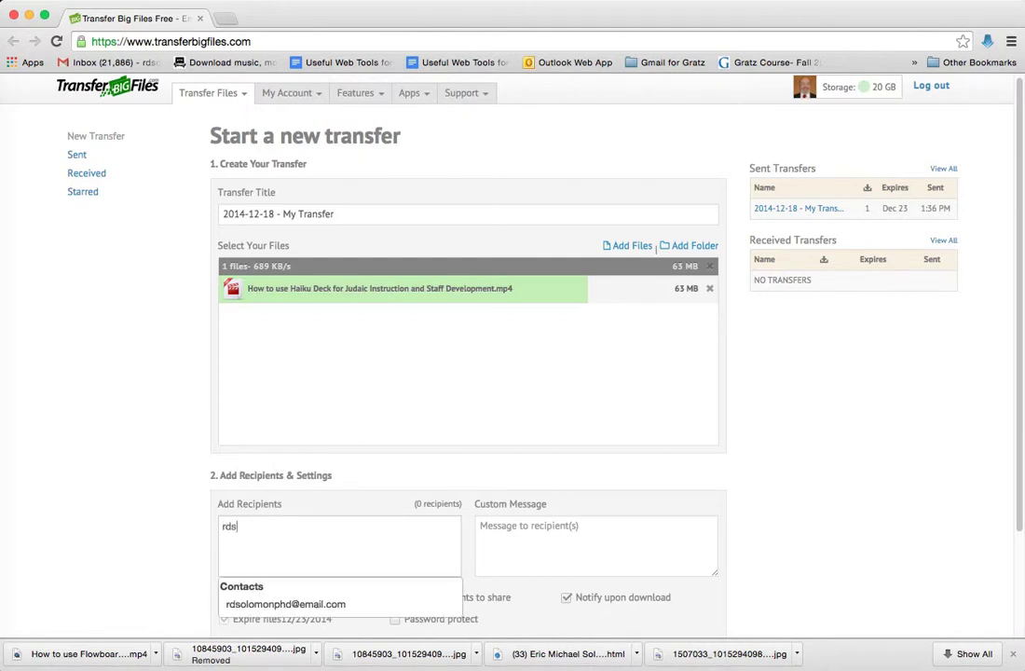
text(ol)
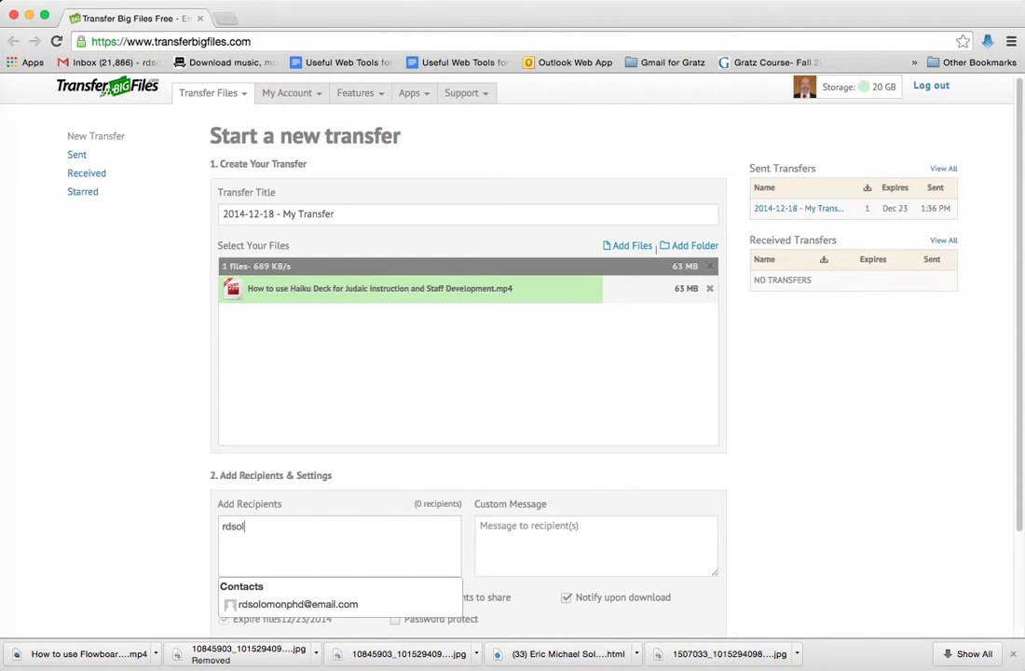
click(297, 604)
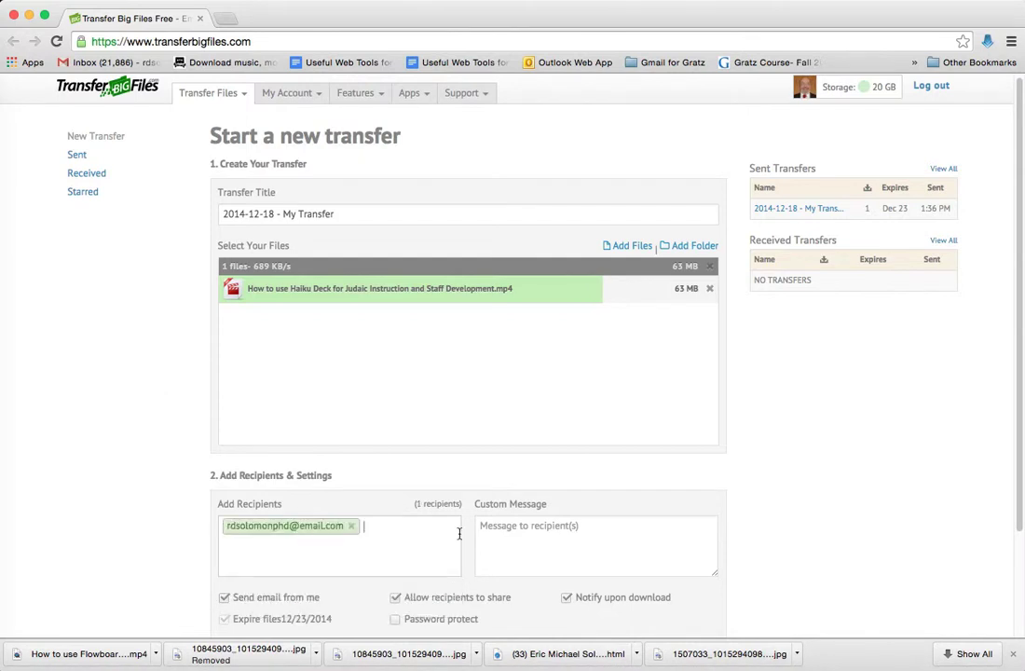
click(597, 544)
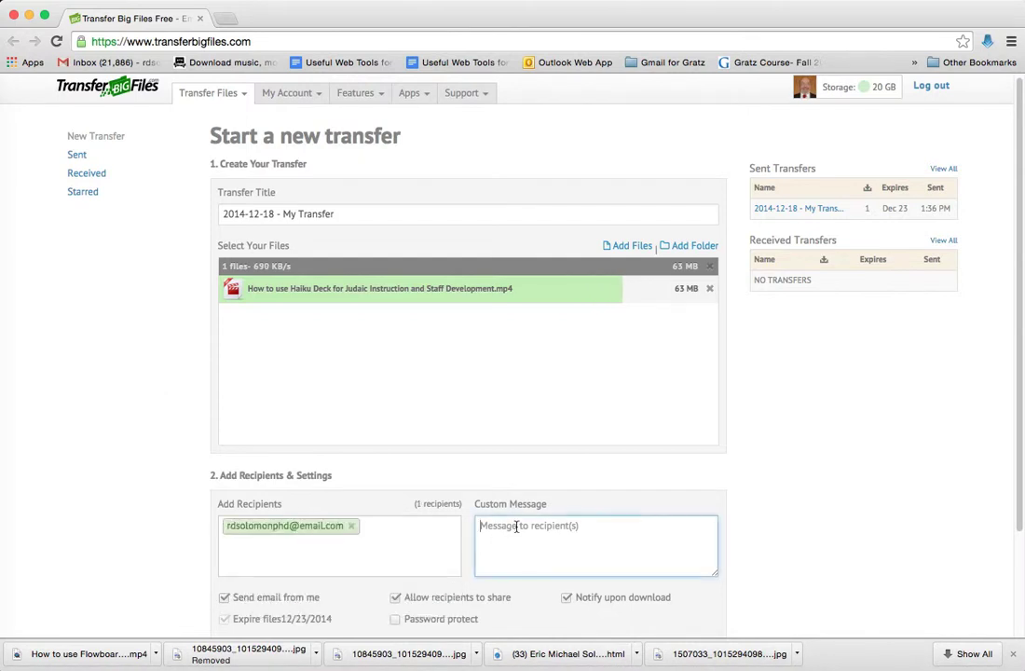
- Write the custom message 'Tutorial on how to Use TransferBigfiles.com'
text(T)
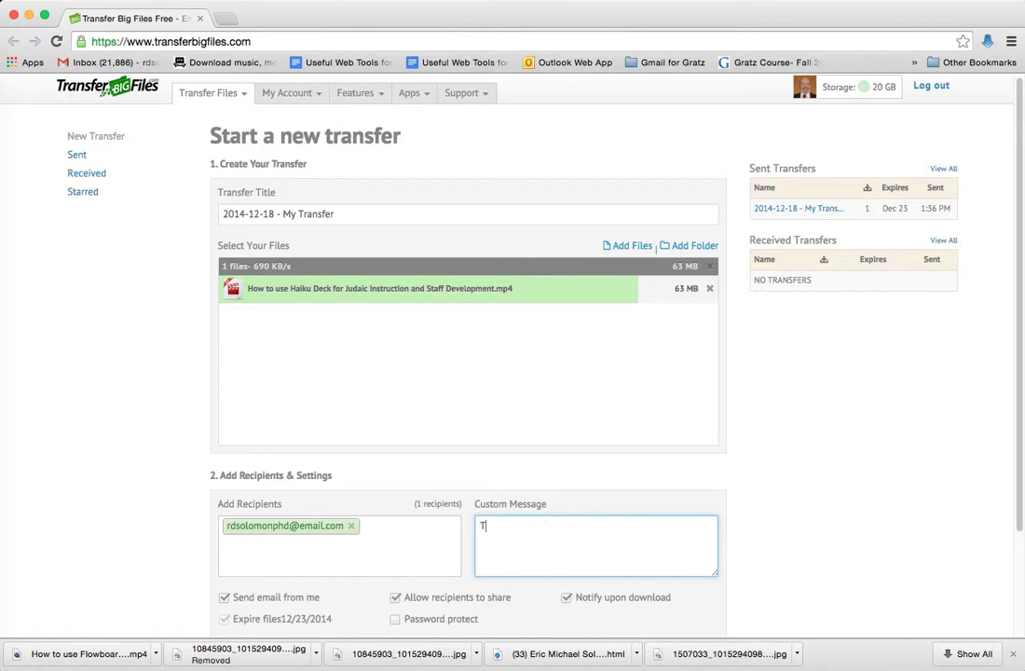
text(Tutorial)
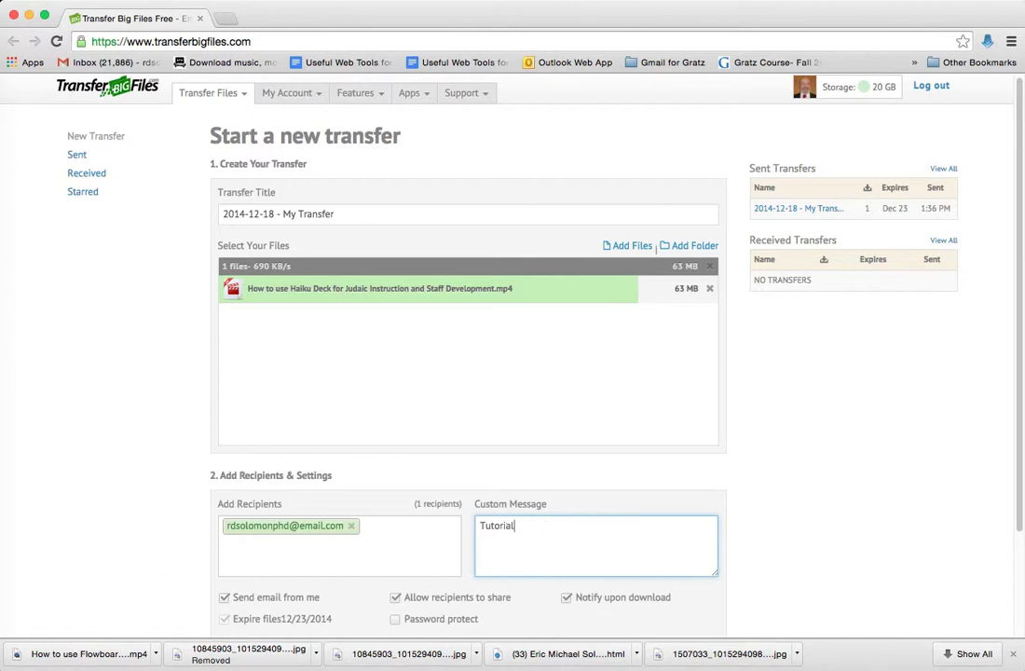
text(on)
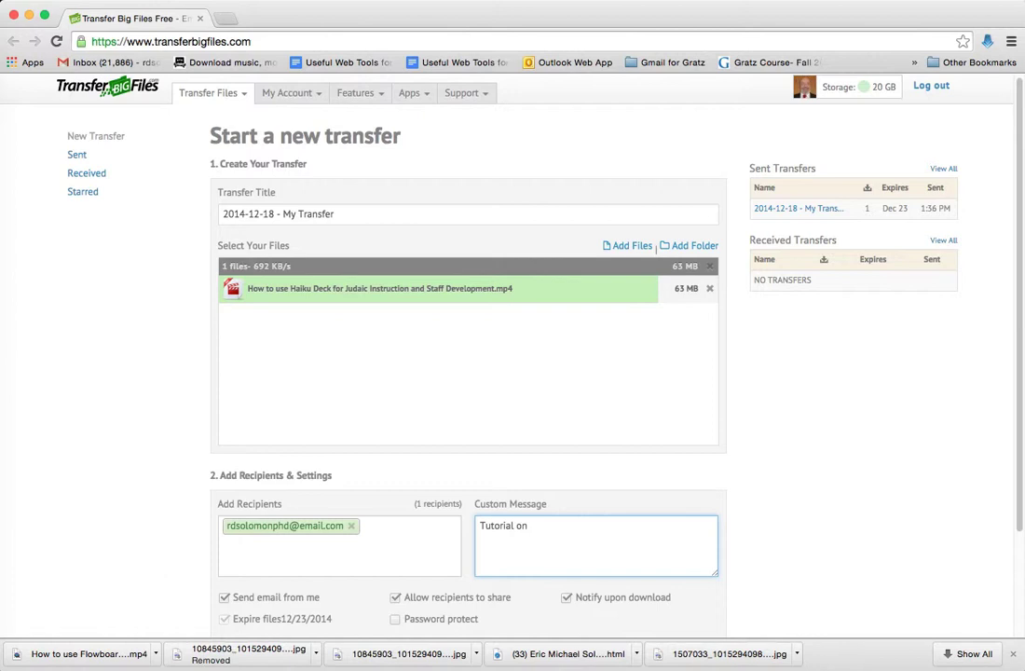
text(how to)
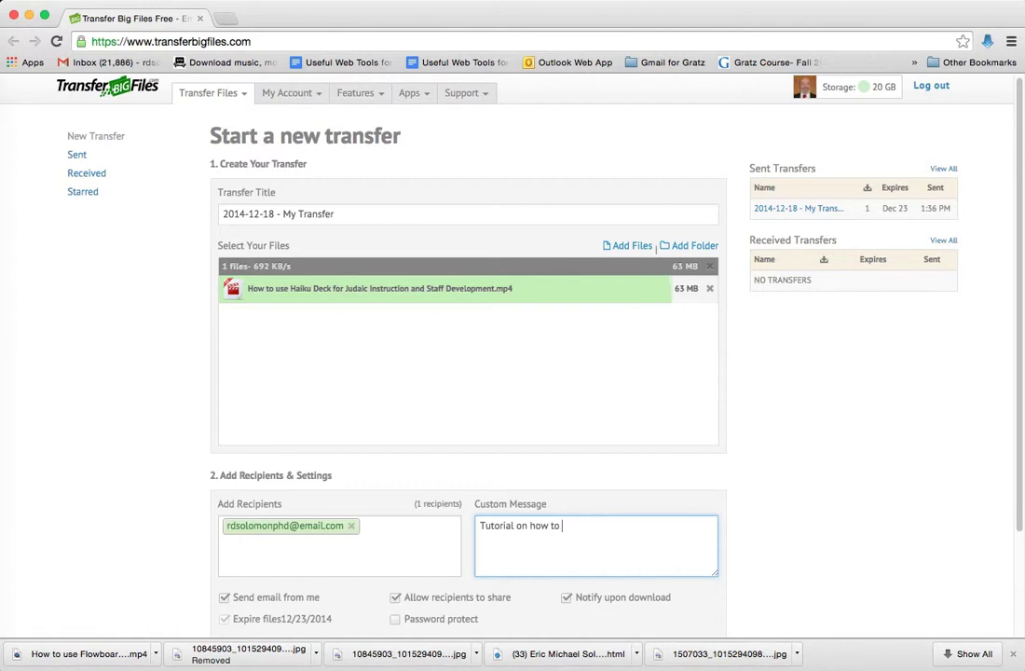
text(Use)
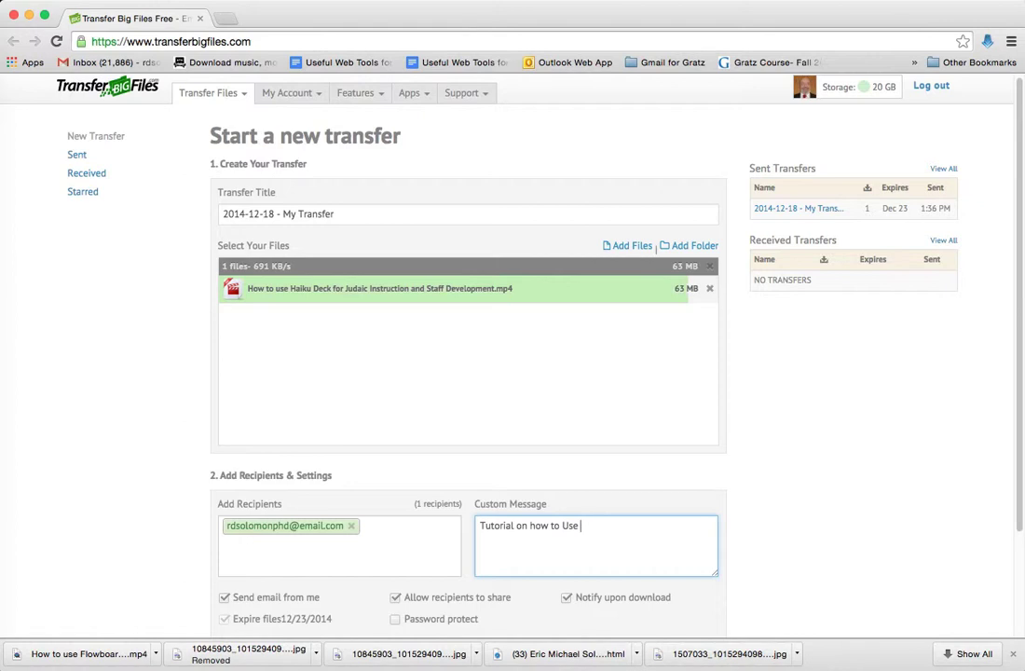
text(Transfer)
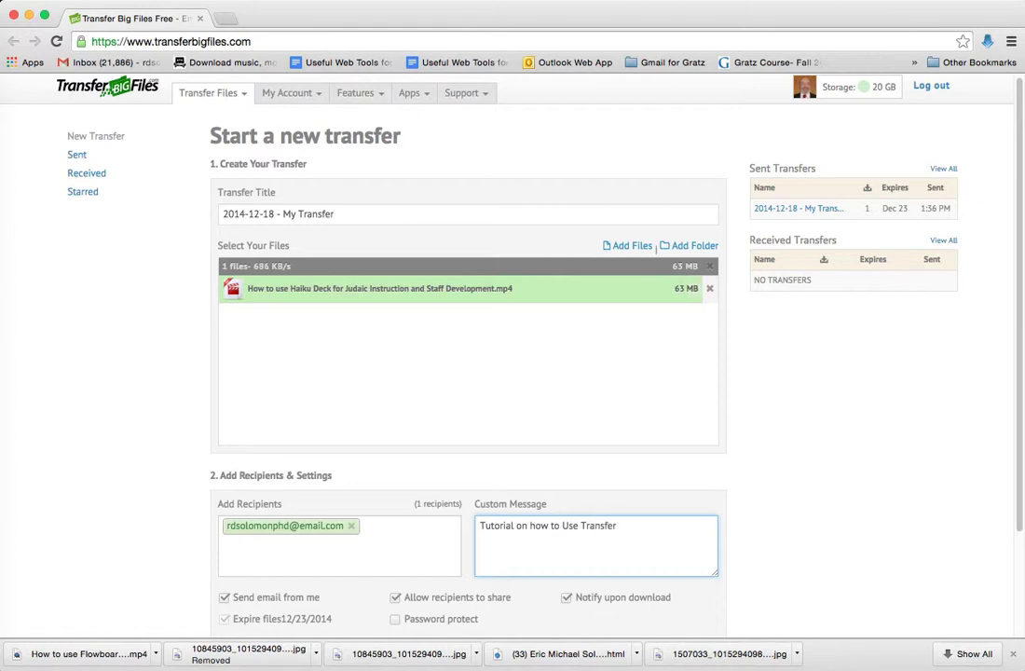
text(Bog)
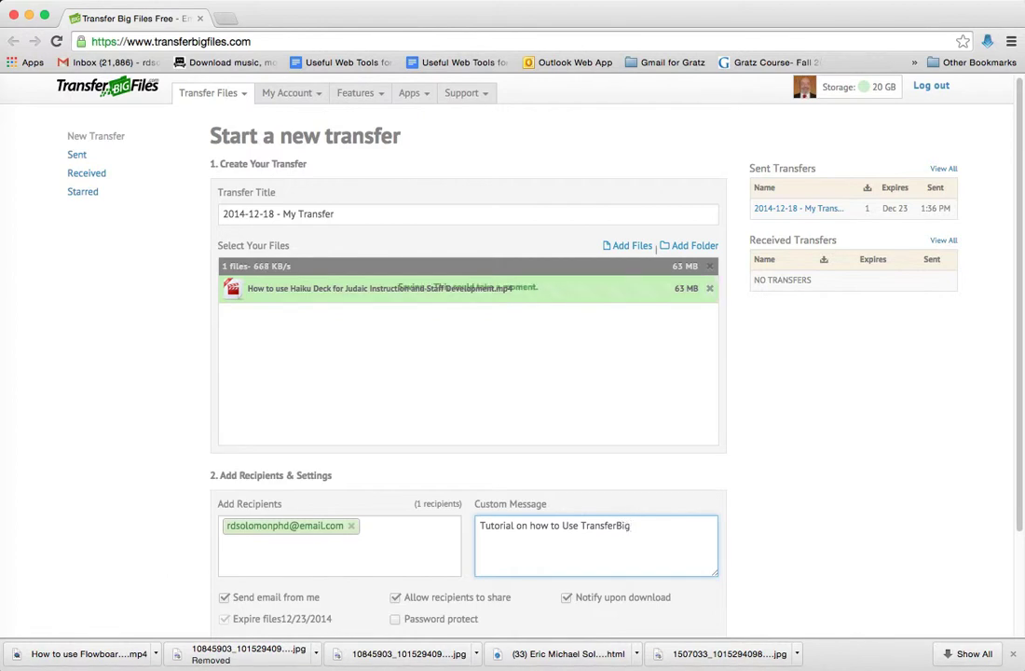
text(files.com)
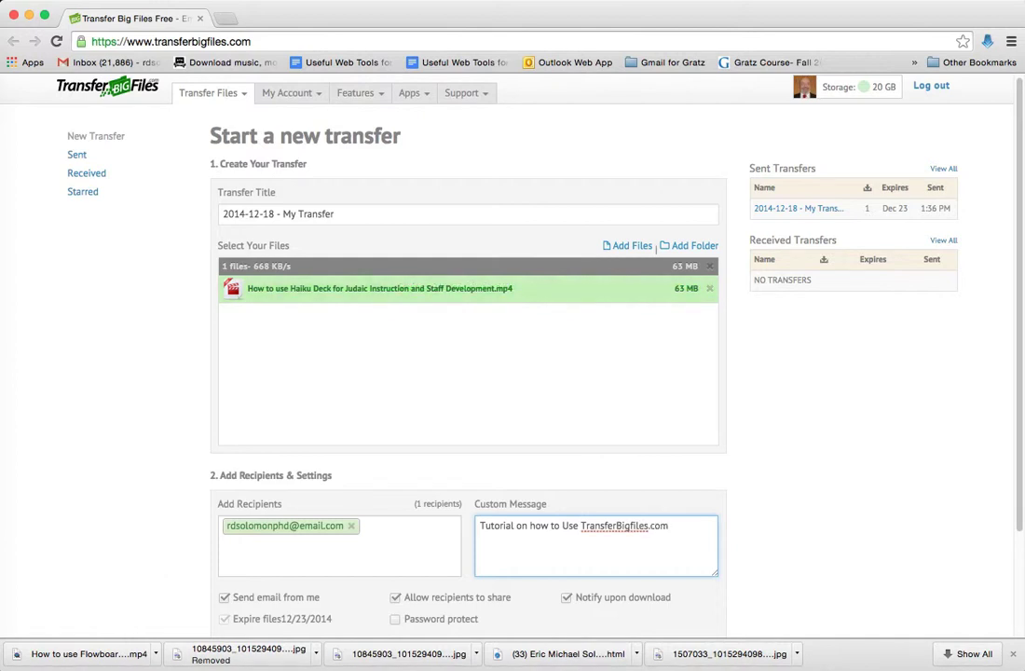
mouse_move(559, 458)
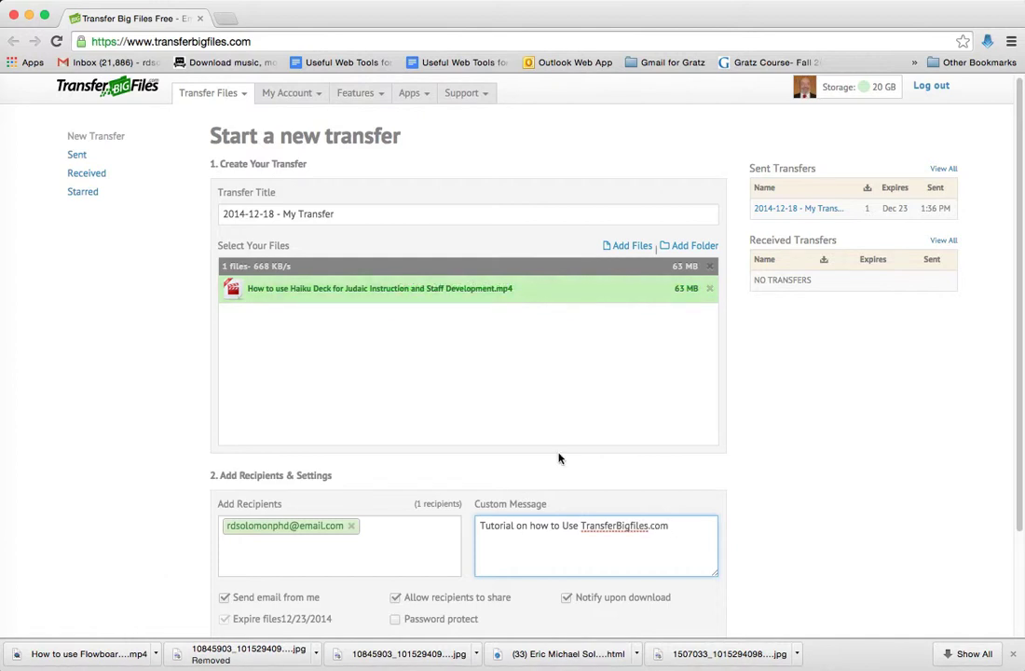
mouse_move(585, 350)
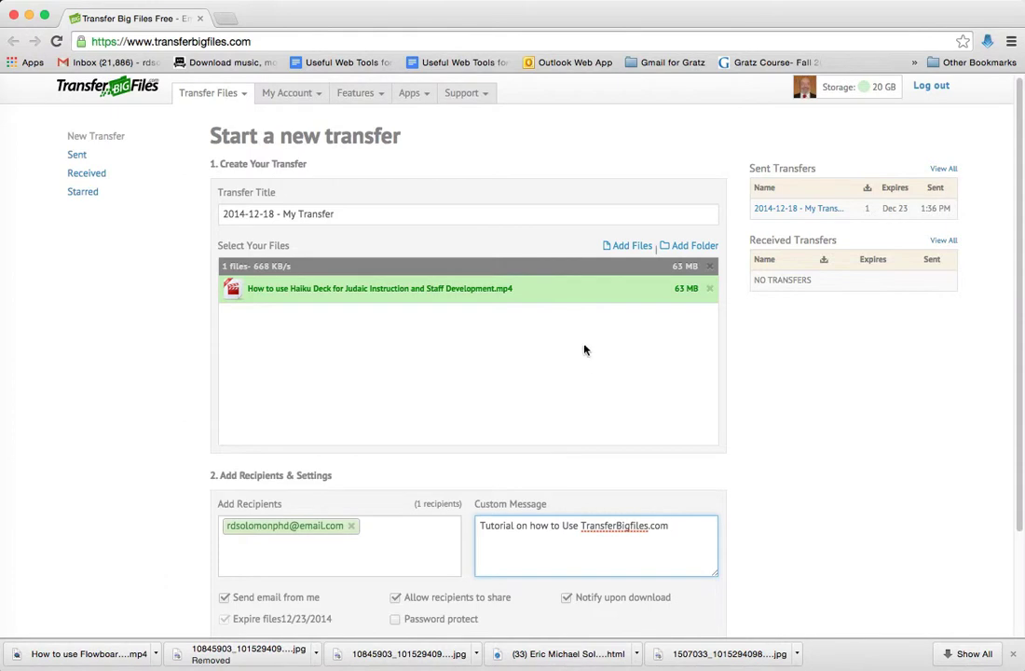
- Send the transfer and view the completed '2014-12-18 - My Transfer' details page
scroll(down, 3)
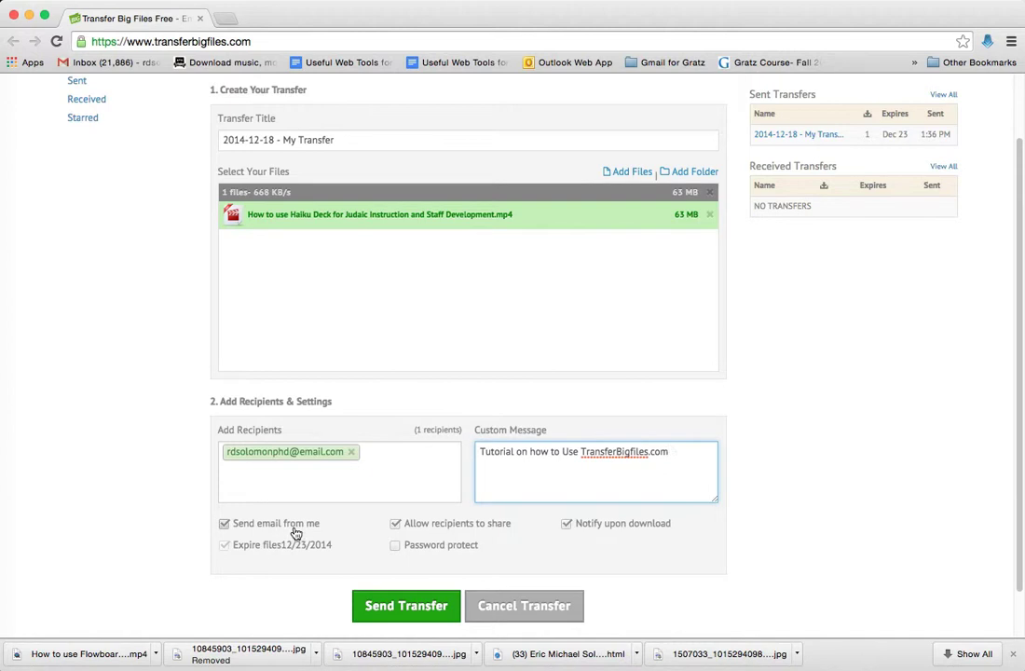
mouse_move(263, 555)
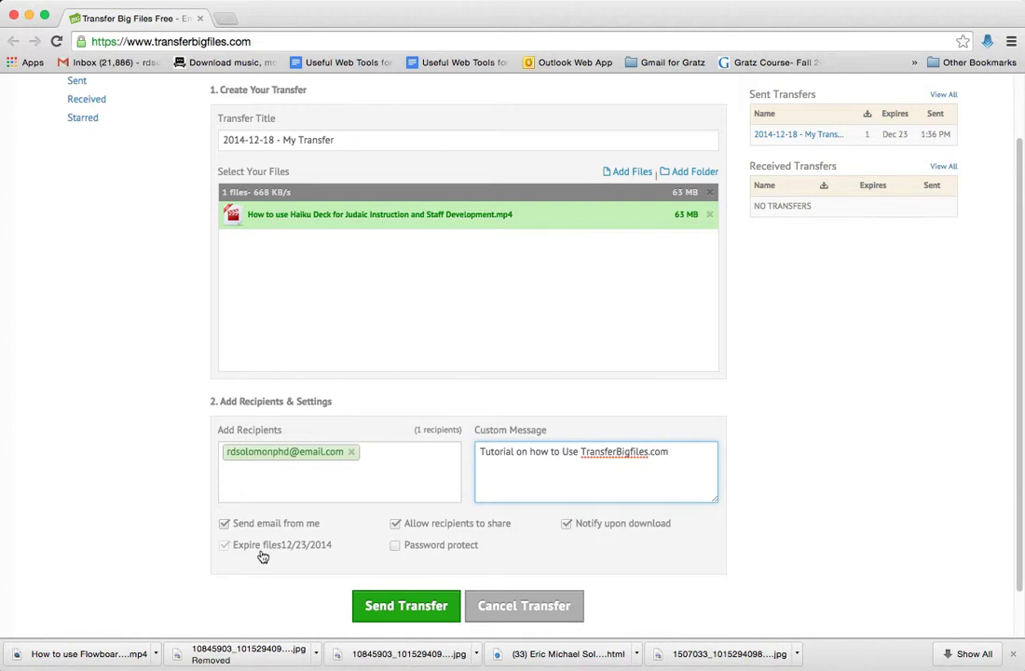
mouse_move(316, 554)
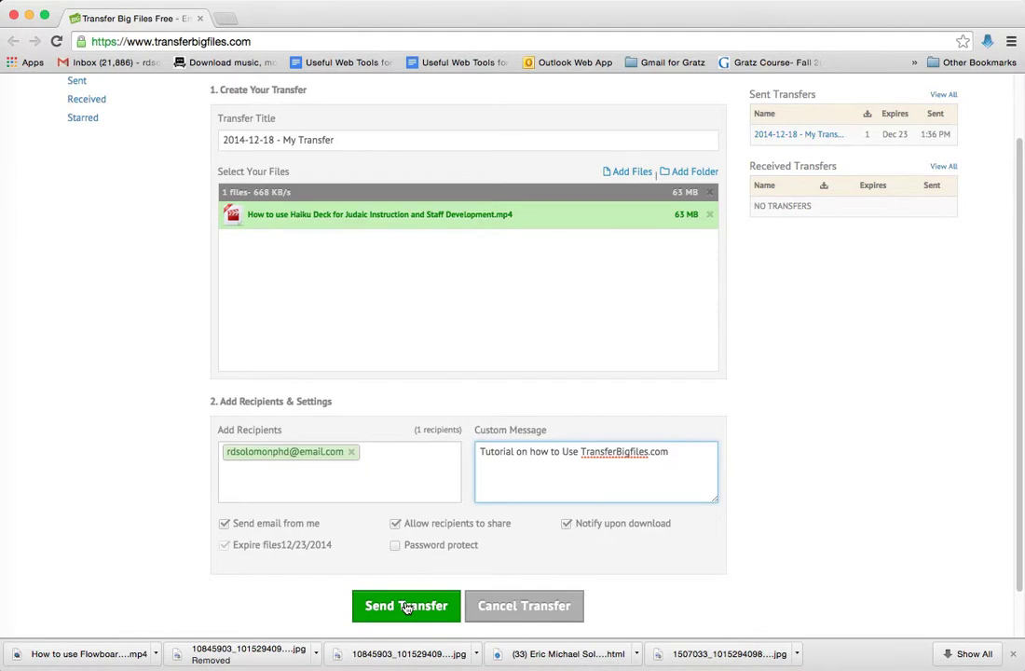
click(406, 605)
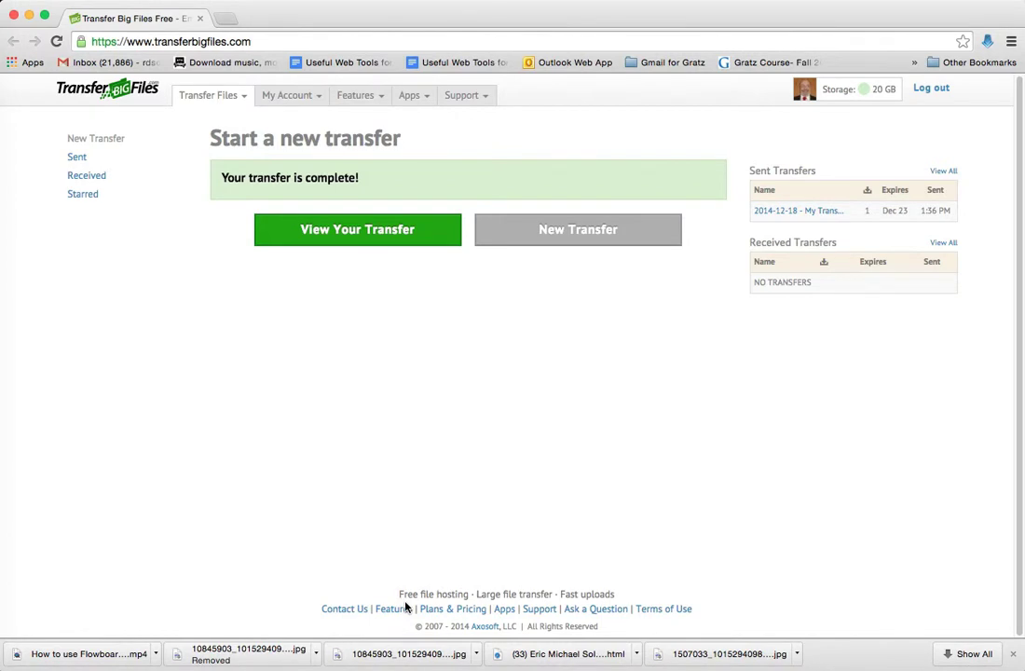
mouse_move(358, 230)
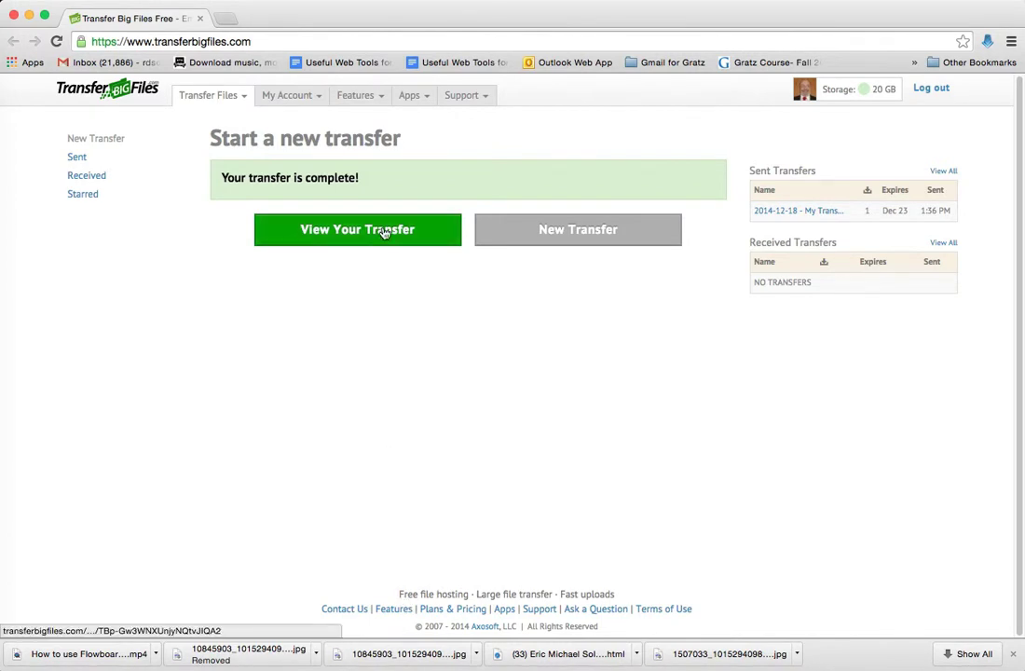
click(358, 229)
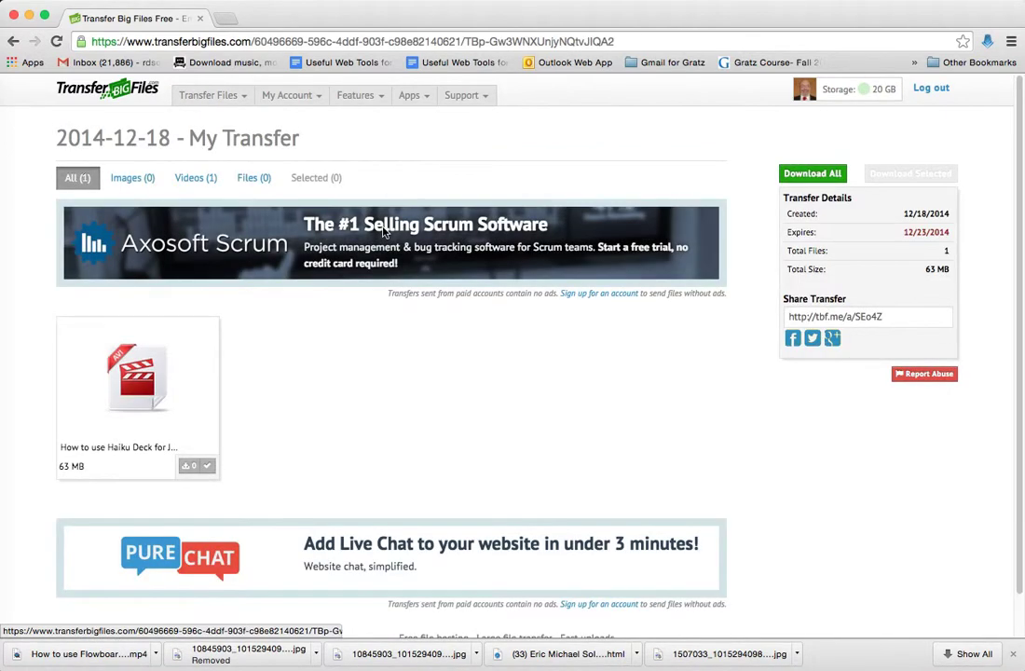
mouse_move(135, 457)
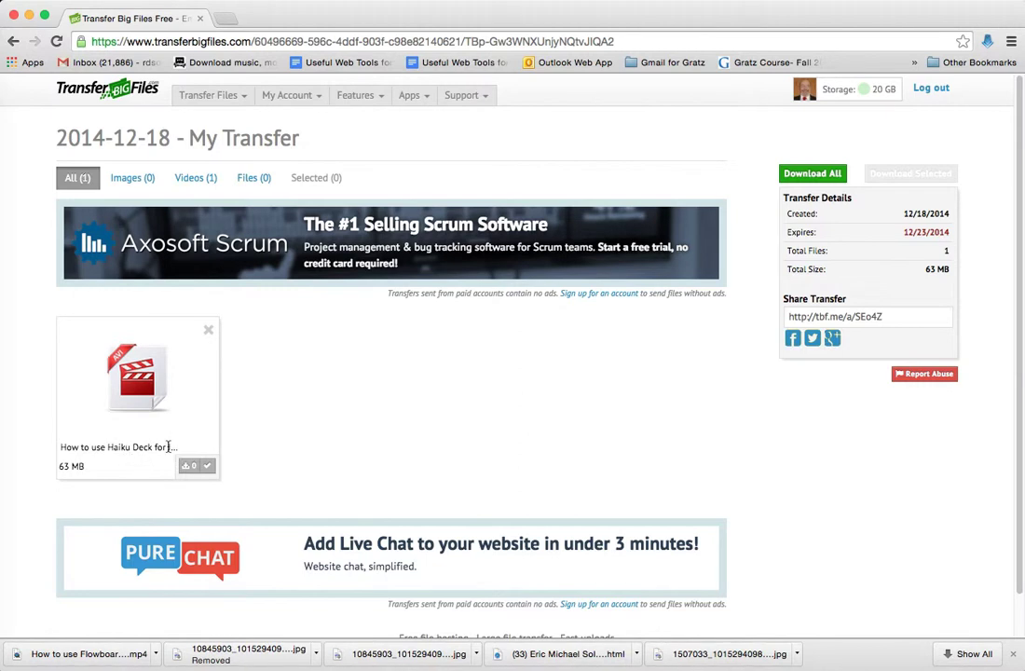
mouse_move(698, 310)
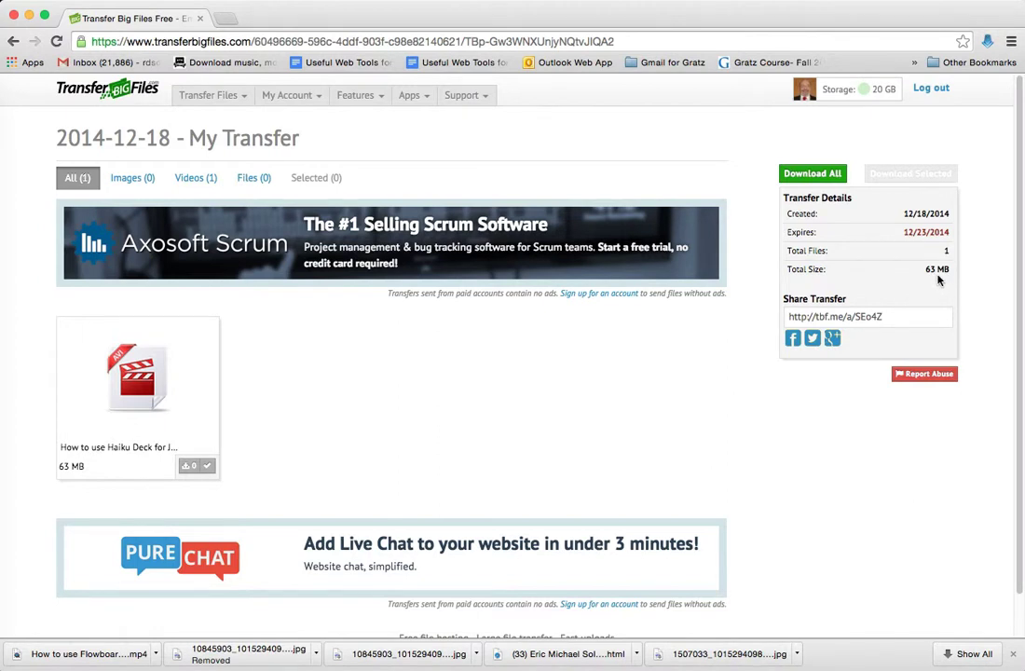
mouse_move(674, 348)
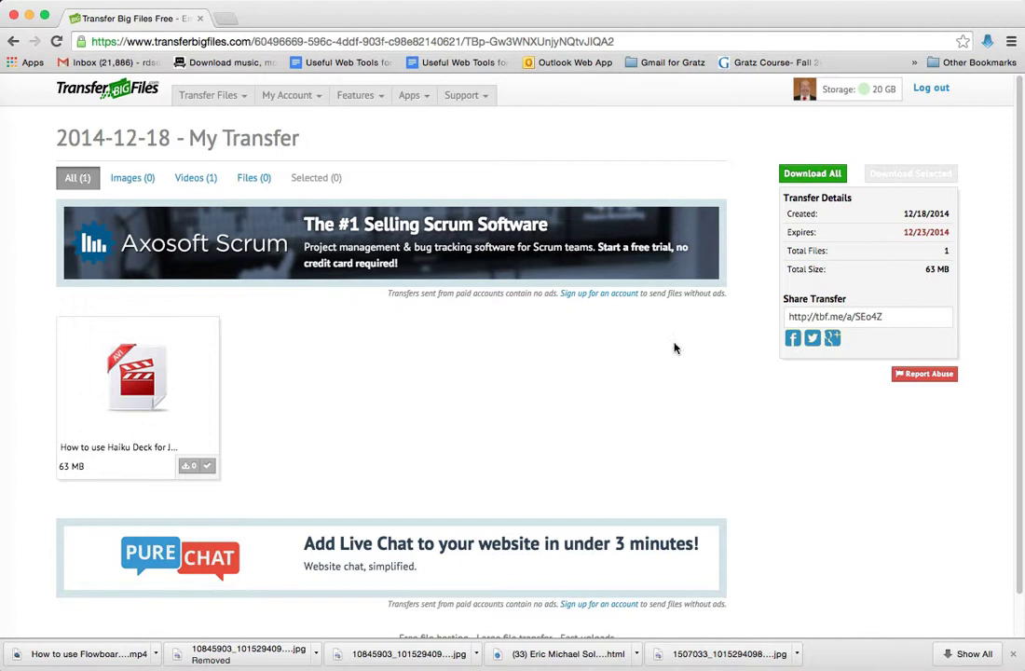
mouse_move(544, 439)
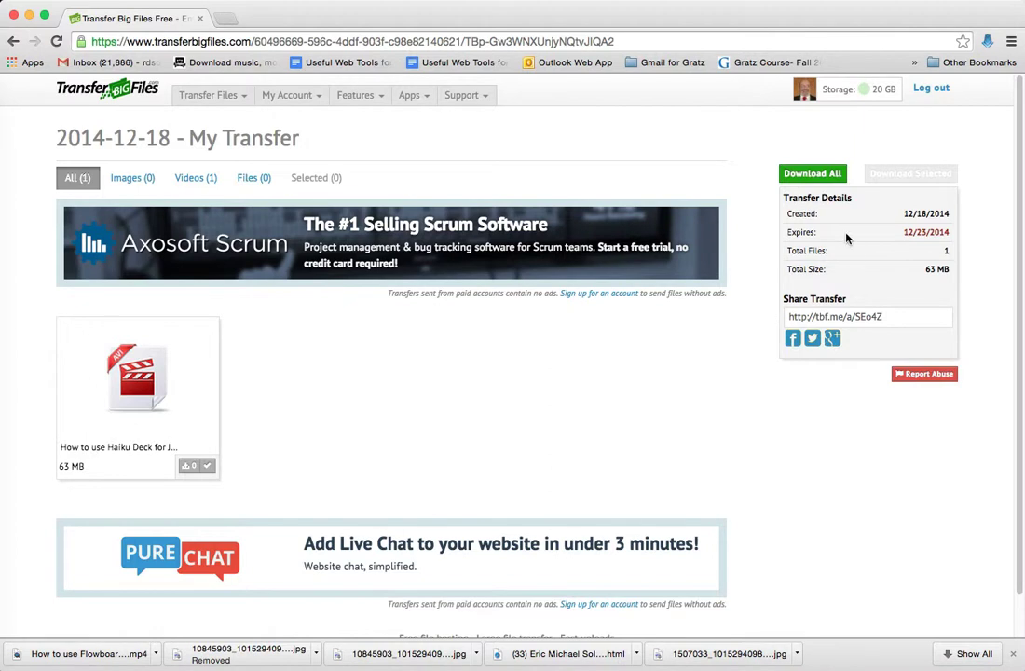
mouse_move(891, 242)
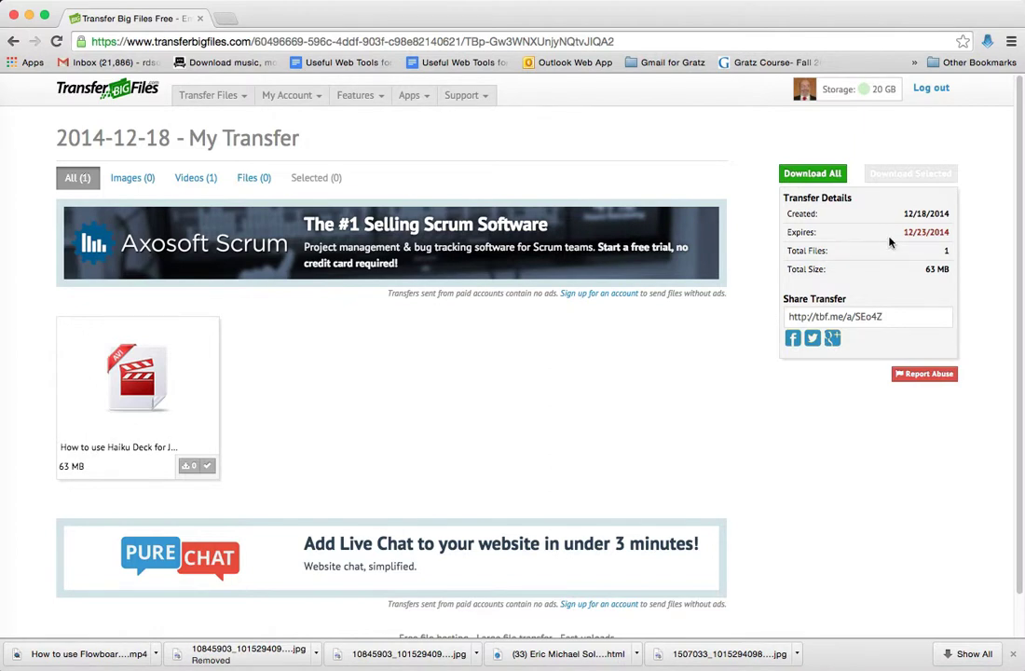
mouse_move(925, 244)
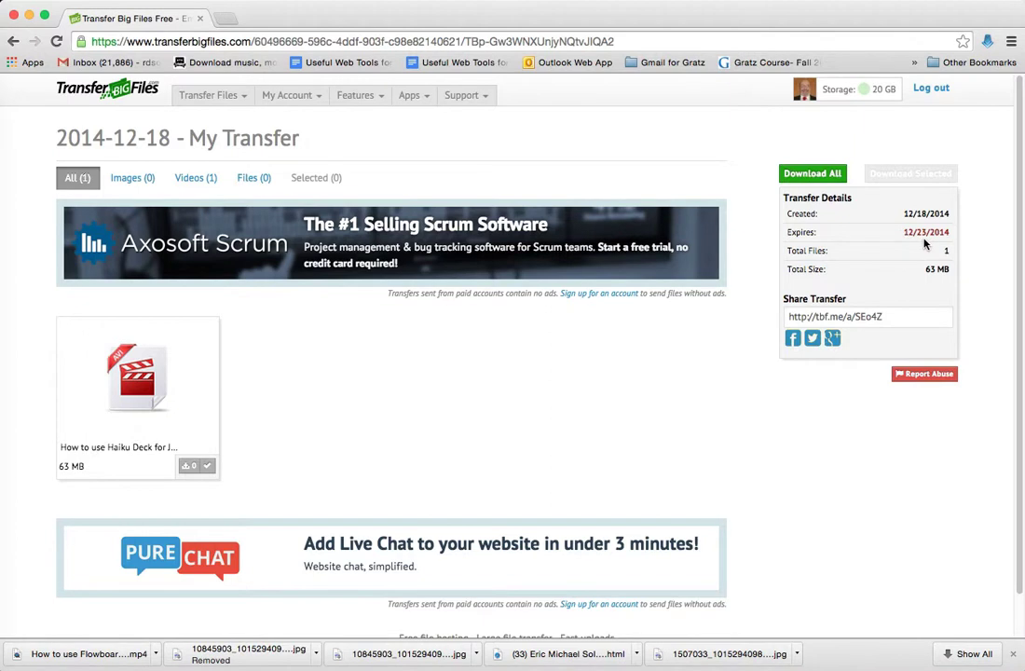
mouse_move(854, 250)
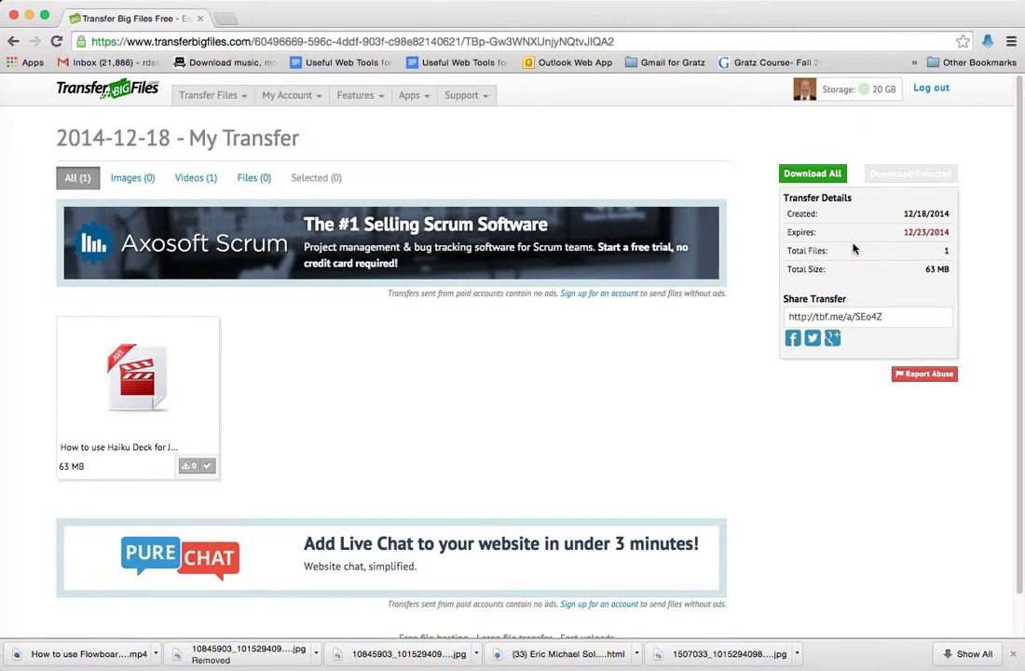
mouse_move(678, 427)
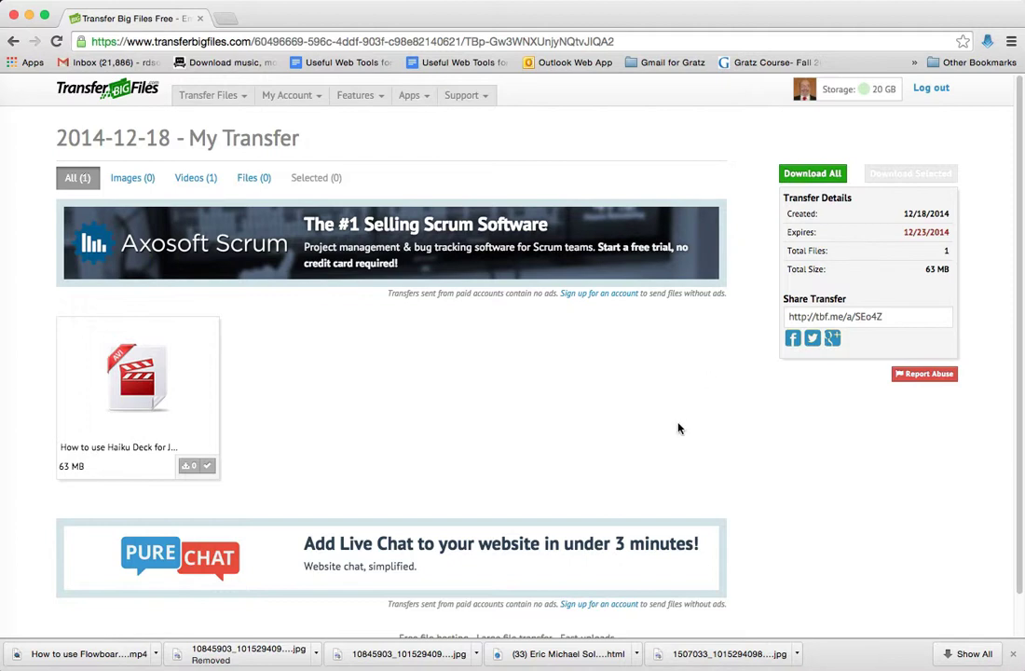